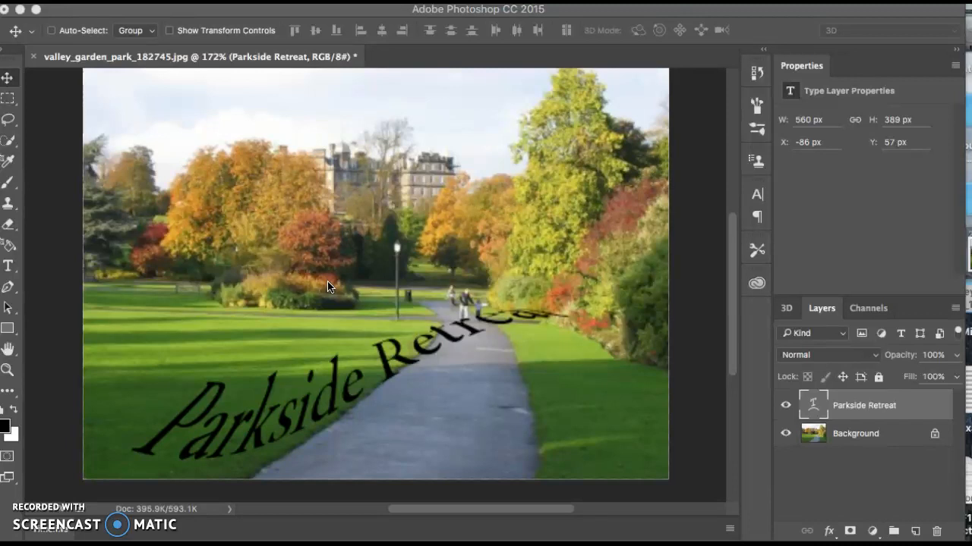
{"action": "mouse_move", "coordinate": [952, 446]}
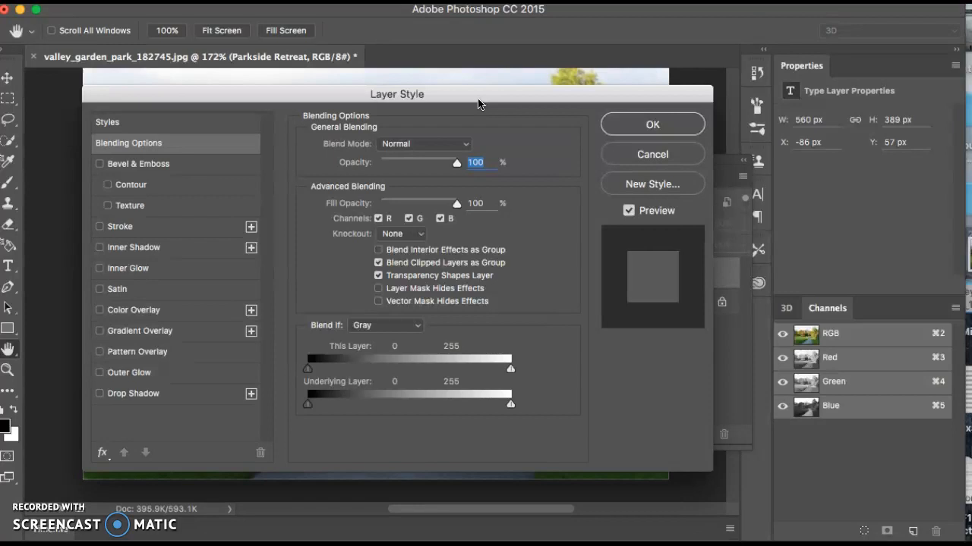
{"action": "mouse_move", "coordinate": [228, 98]}
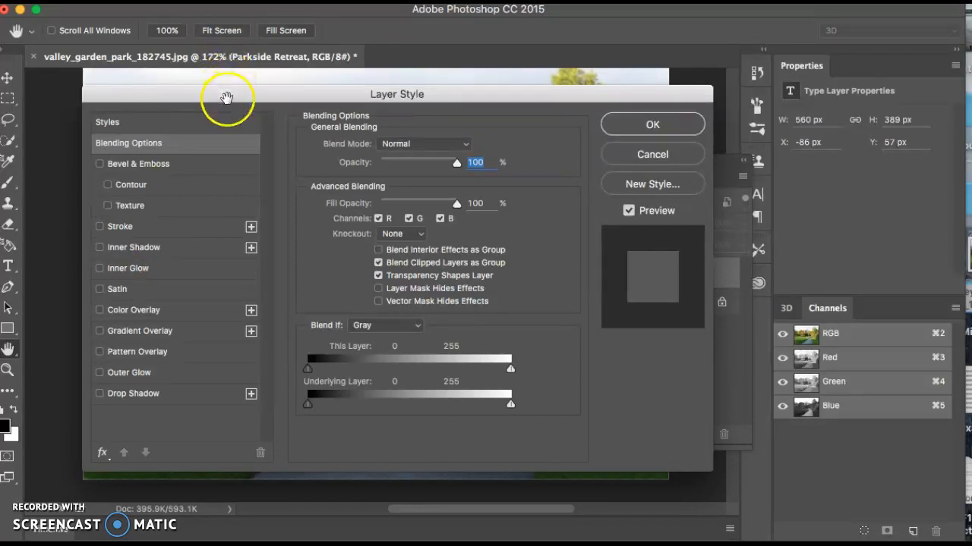
Step: Give the title a drop shadow, bevel and emboss with contour, and a 10 px black stroke
{"action": "left_click", "coordinate": [134, 393]}
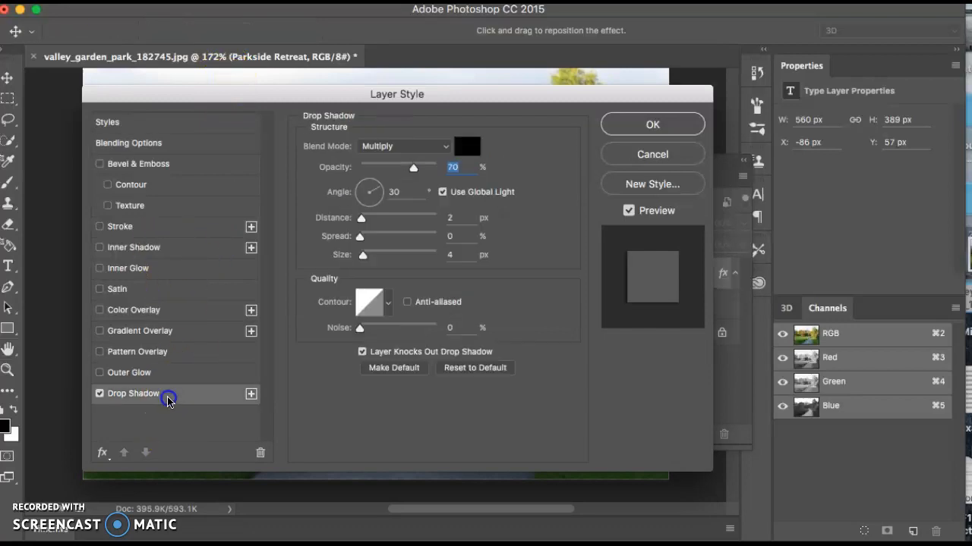
{"action": "mouse_move", "coordinate": [180, 235]}
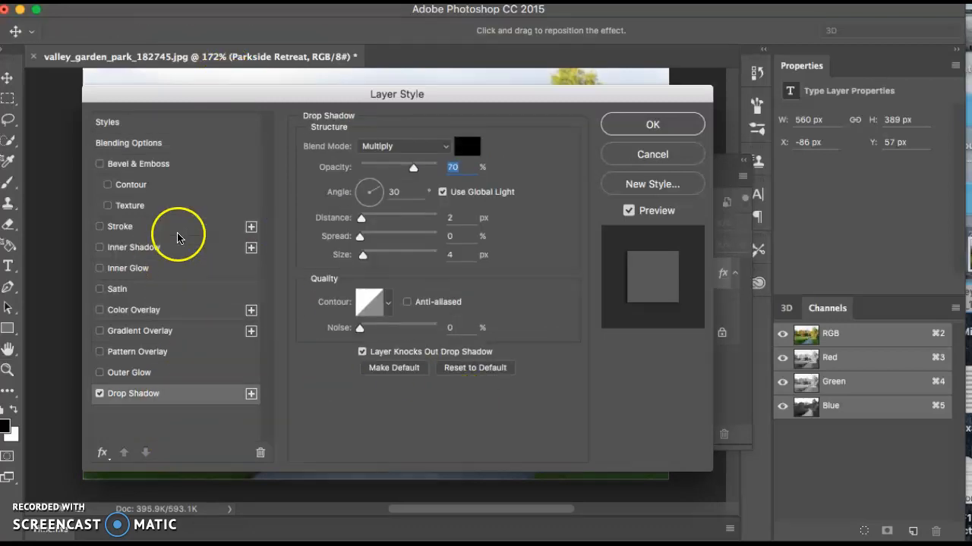
{"action": "mouse_move", "coordinate": [358, 201]}
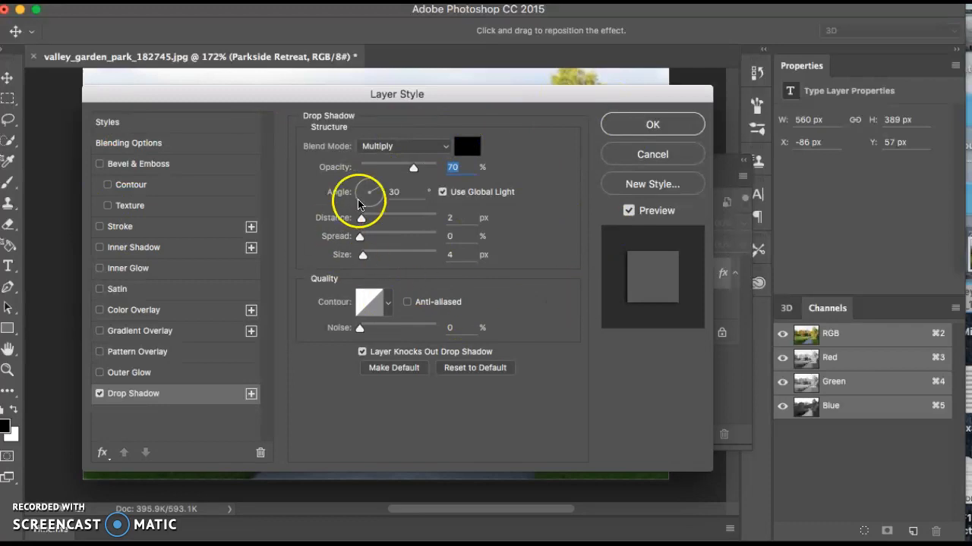
{"action": "mouse_move", "coordinate": [127, 169]}
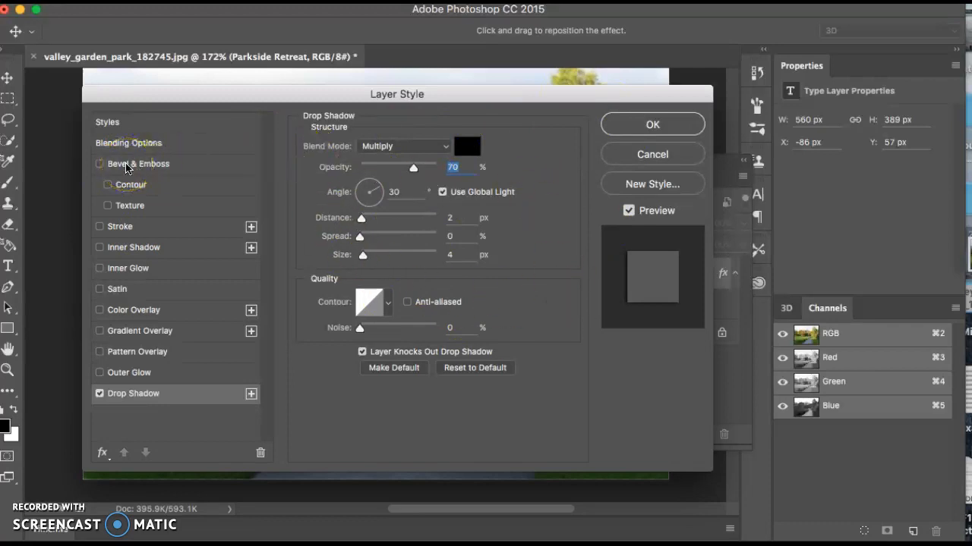
{"action": "left_click", "coordinate": [138, 163]}
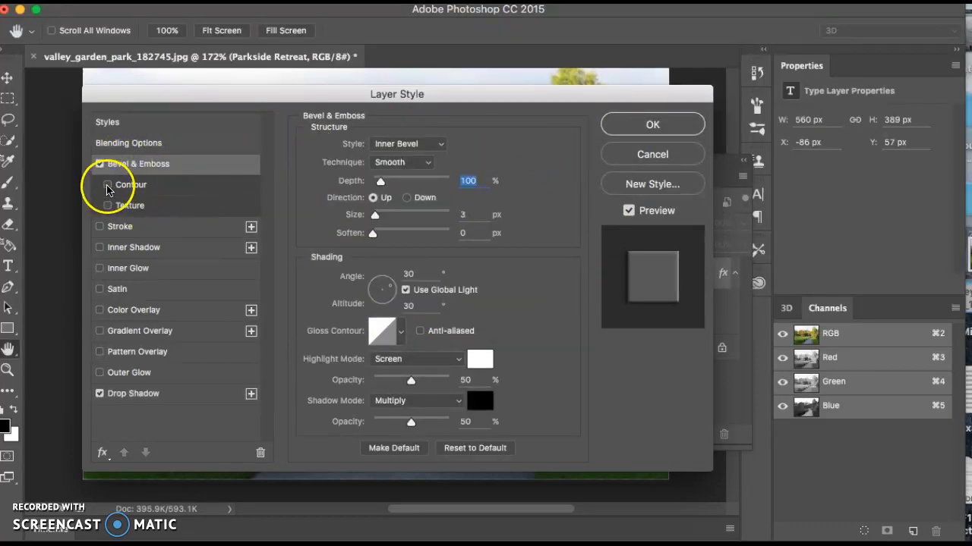
{"action": "left_click", "coordinate": [108, 184]}
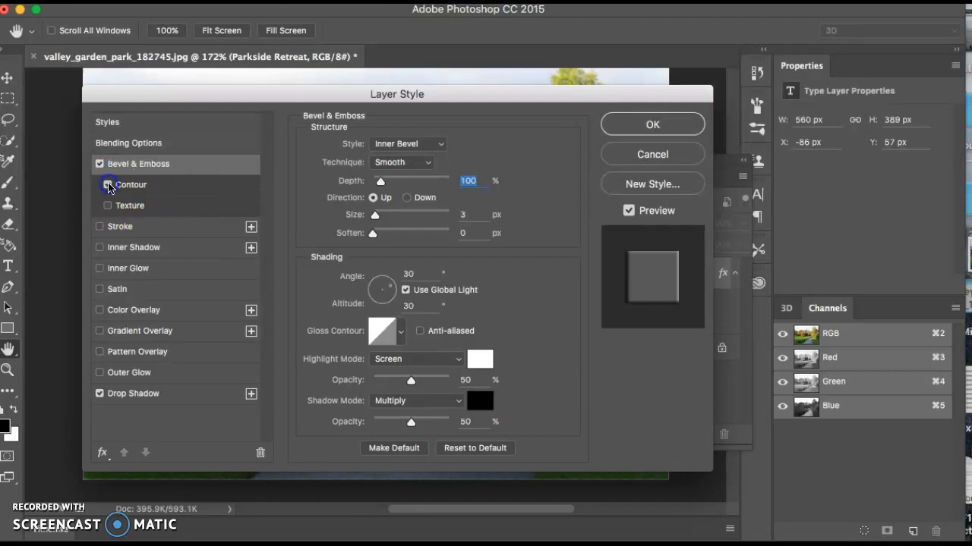
{"action": "left_click", "coordinate": [99, 184]}
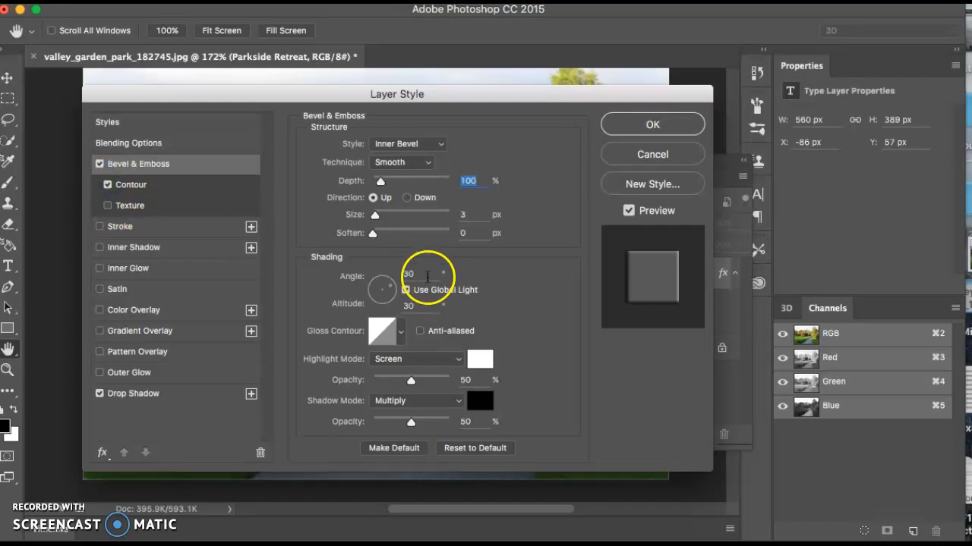
{"action": "left_click", "coordinate": [120, 227]}
{"action": "type", "text": "10"}
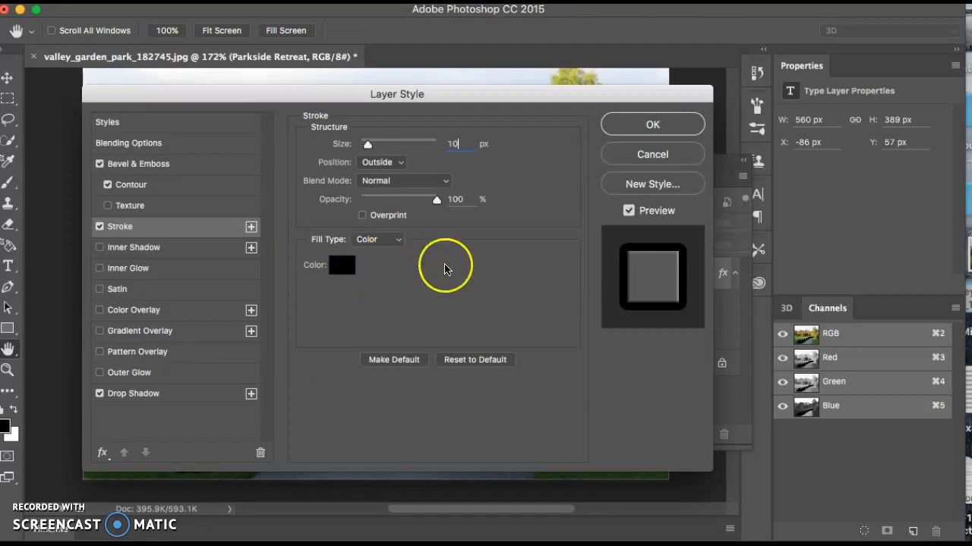
{"action": "mouse_move", "coordinate": [97, 421]}
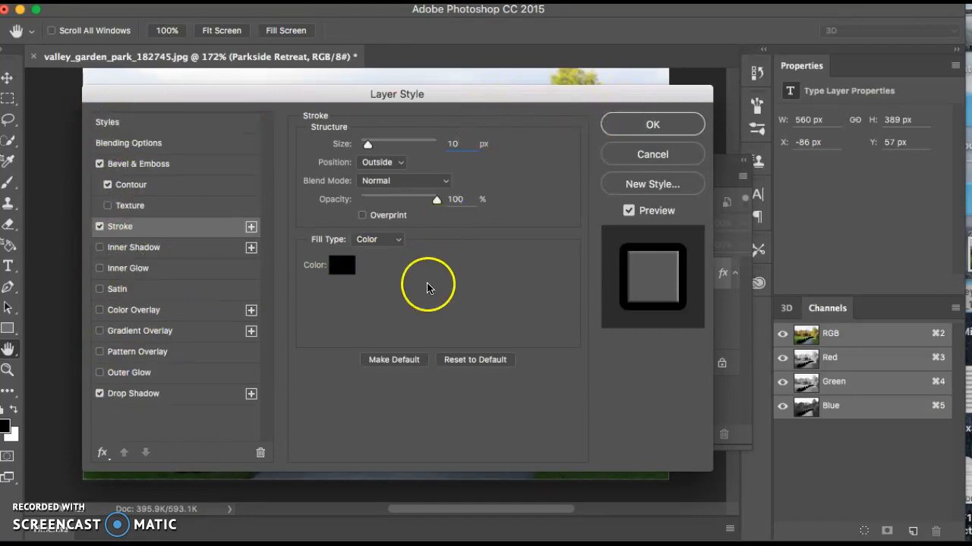
{"action": "mouse_move", "coordinate": [429, 290]}
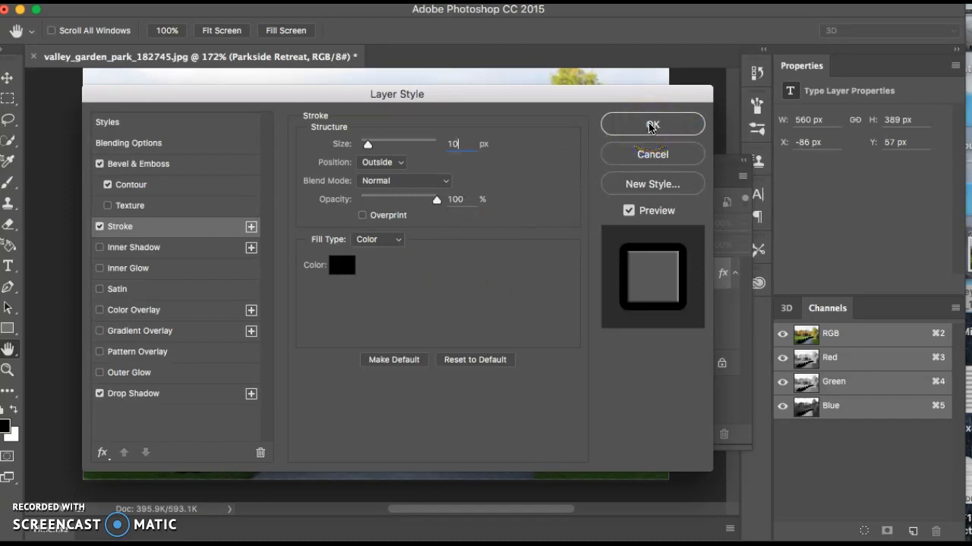
{"action": "mouse_move", "coordinate": [81, 333]}
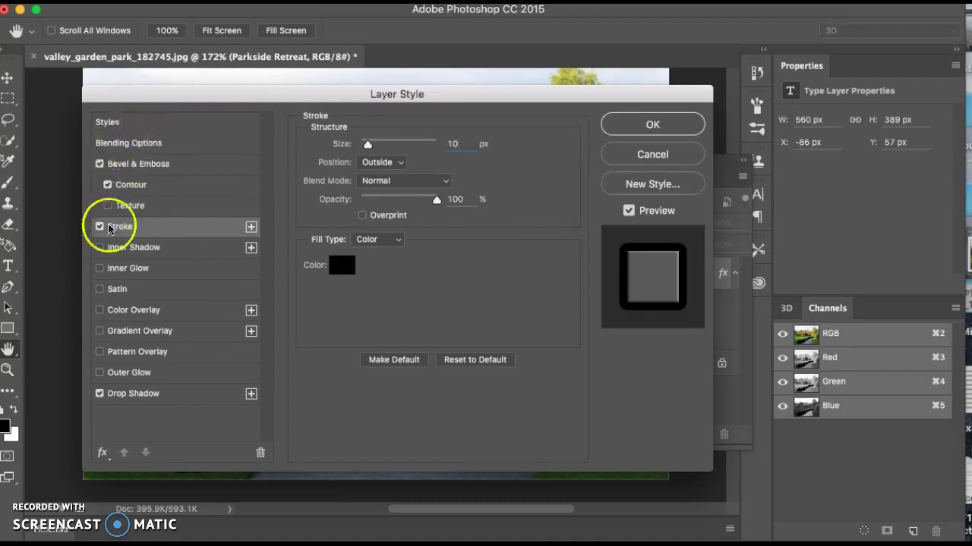
{"action": "mouse_move", "coordinate": [100, 271]}
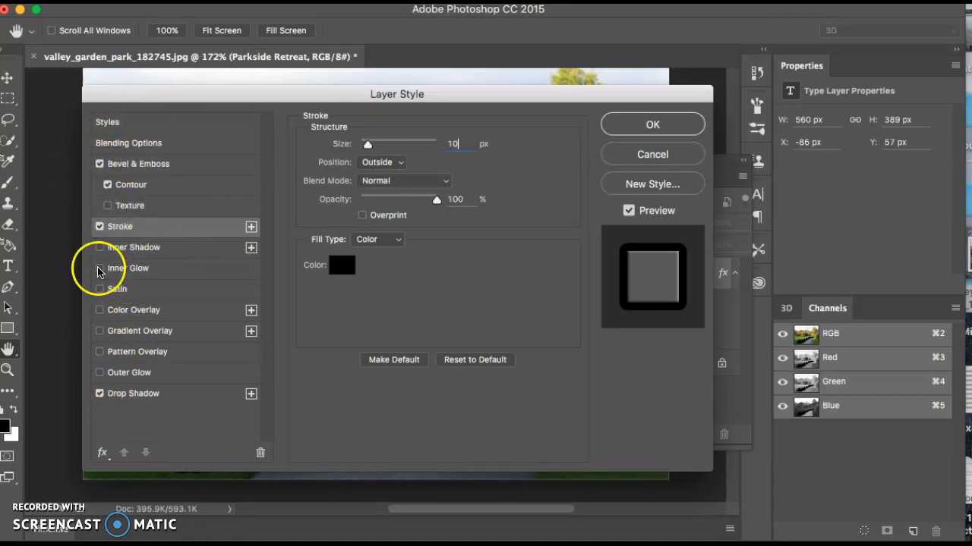
{"action": "mouse_move", "coordinate": [545, 227]}
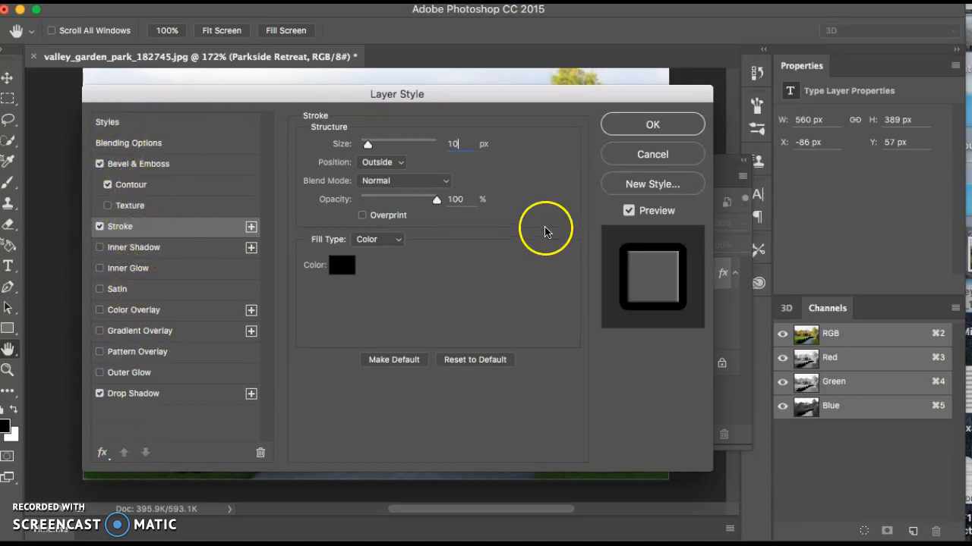
{"action": "mouse_move", "coordinate": [652, 125]}
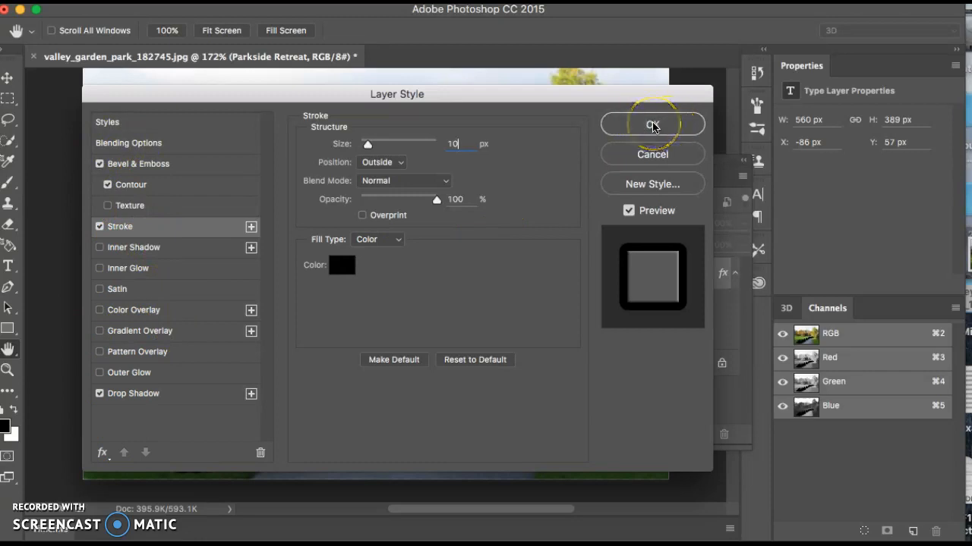
Step: Move the title up and left, and reduce its stroke size to a thin outline
{"action": "left_click", "coordinate": [652, 124]}
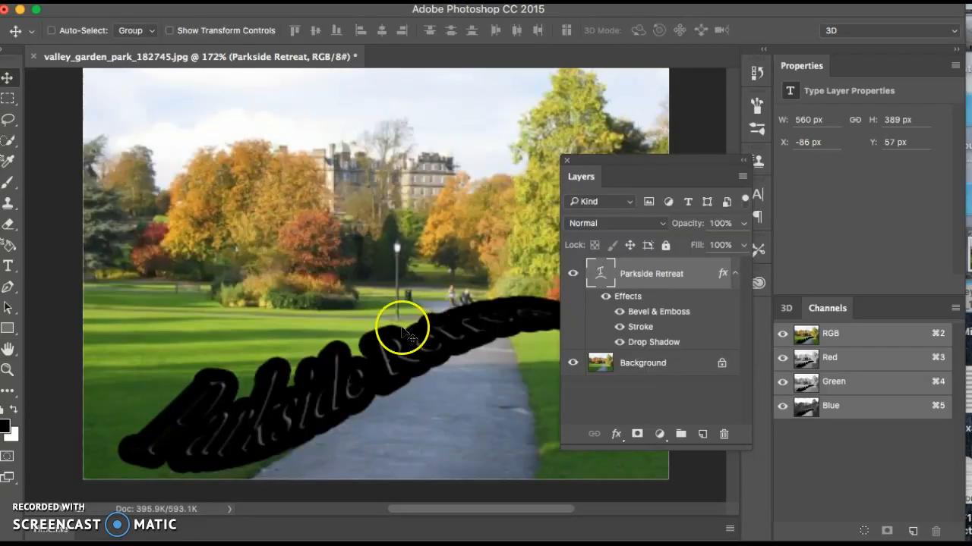
{"action": "left_click_drag", "start_coordinate": [402, 331], "coordinate": [351, 307]}
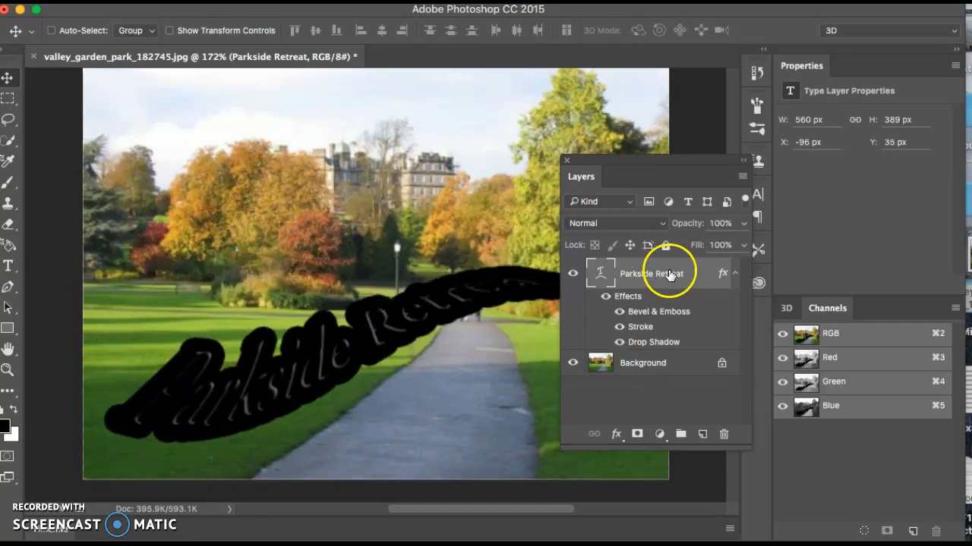
{"action": "double_click", "coordinate": [651, 273]}
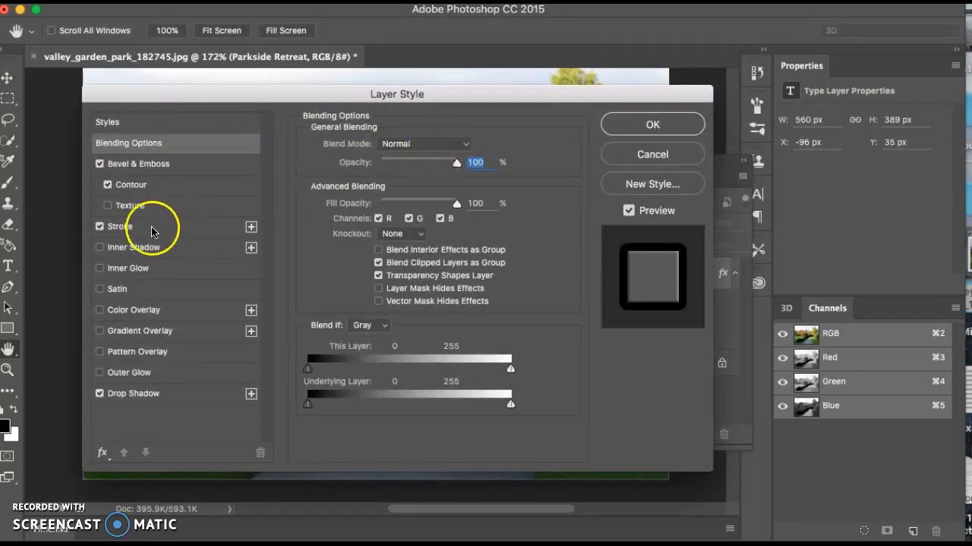
{"action": "left_click", "coordinate": [119, 226]}
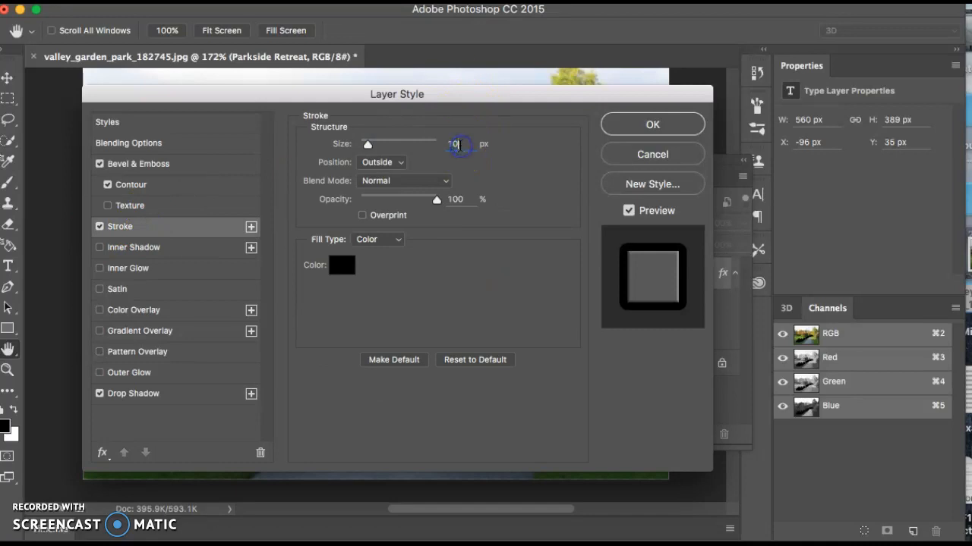
{"action": "left_click", "coordinate": [652, 124]}
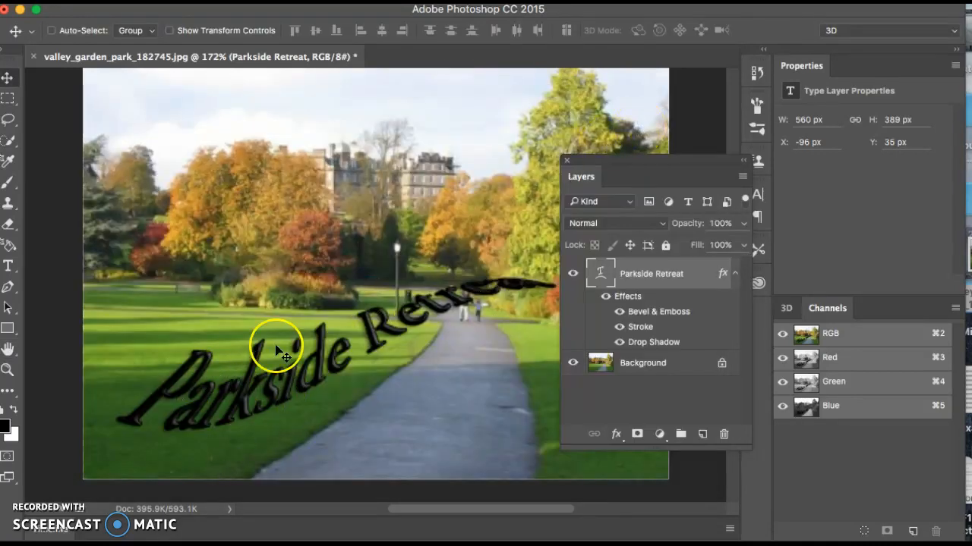
{"action": "mouse_move", "coordinate": [553, 264]}
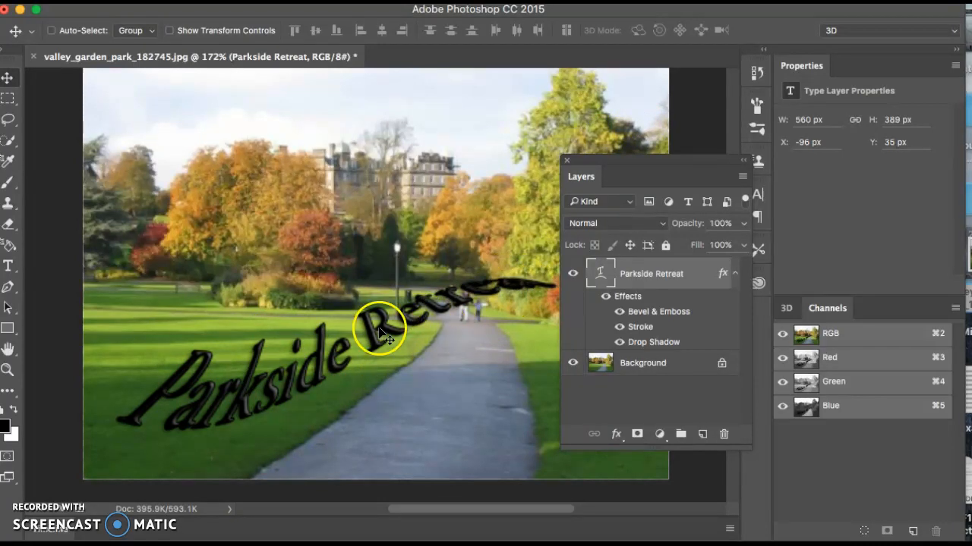
Step: Drag the warped Parkside Retreat title into a diagonal position across the park photo
{"action": "left_click_drag", "start_coordinate": [380, 330], "coordinate": [470, 391]}
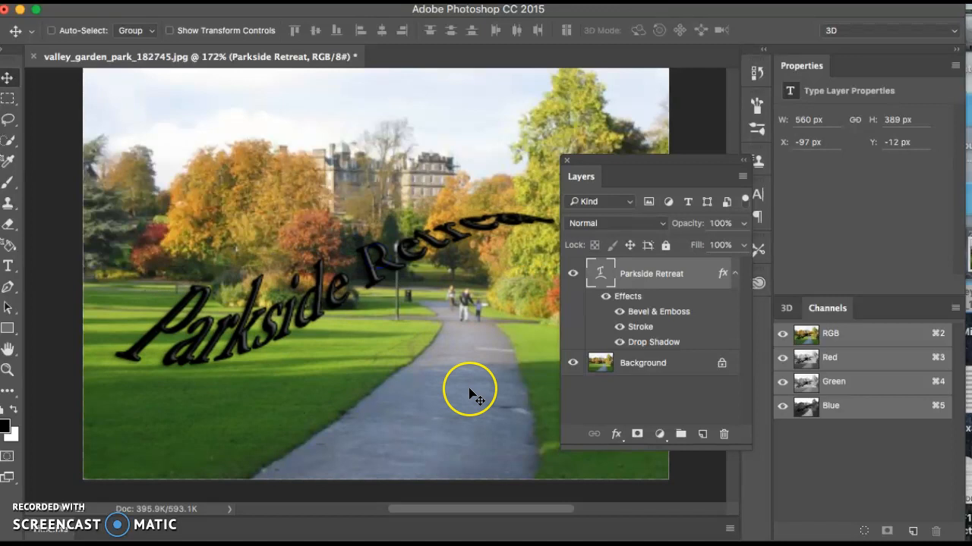
{"action": "mouse_move", "coordinate": [475, 395]}
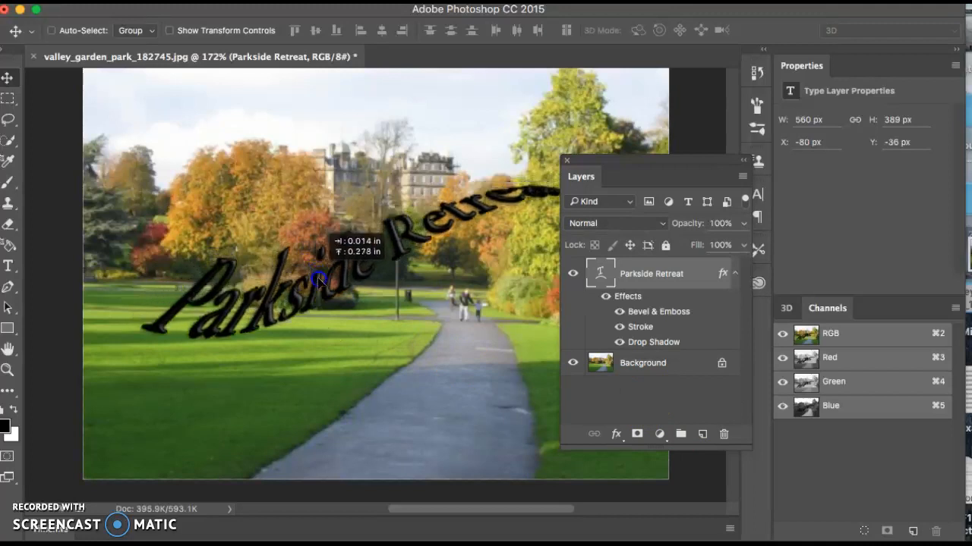
{"action": "left_click_drag", "start_coordinate": [319, 279], "coordinate": [110, 311]}
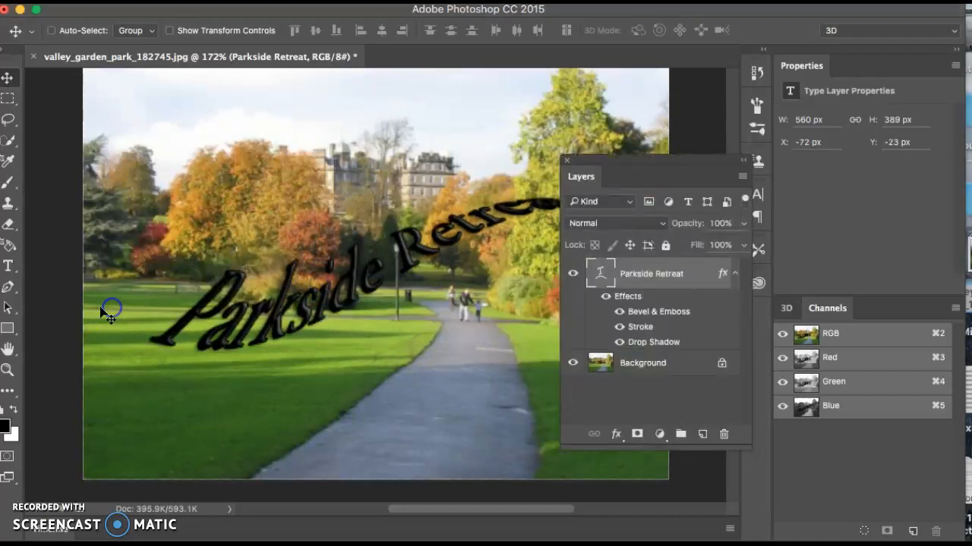
{"action": "left_click", "coordinate": [8, 266]}
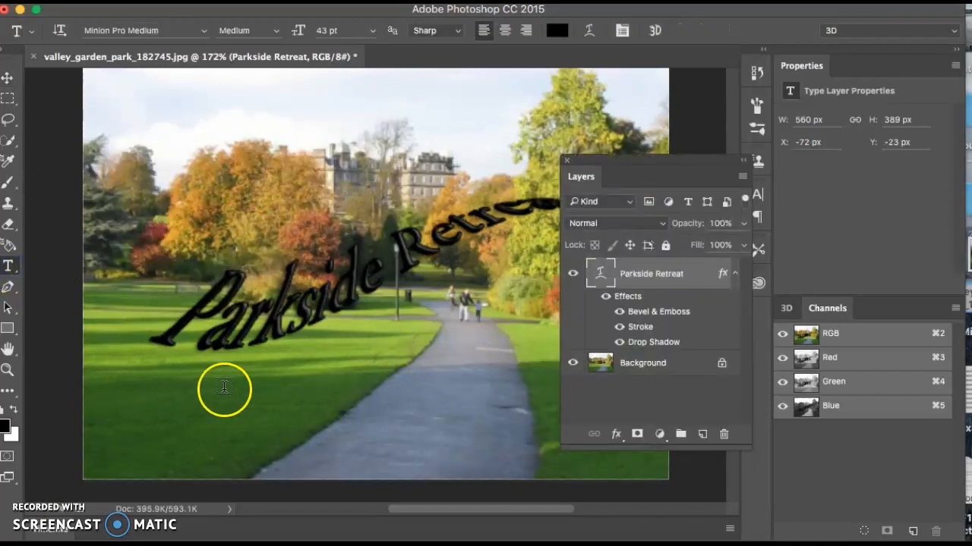
{"action": "mouse_move", "coordinate": [23, 254]}
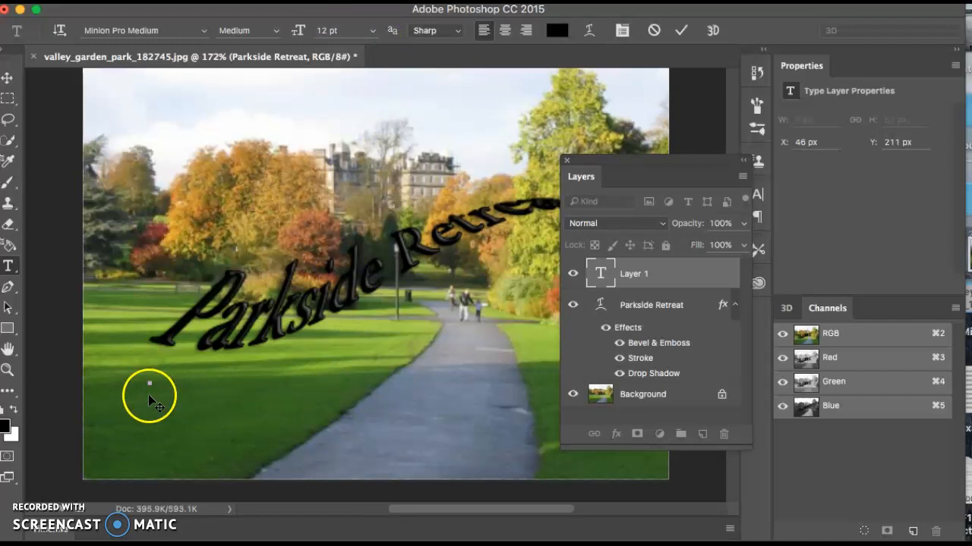
{"action": "mouse_move", "coordinate": [237, 383]}
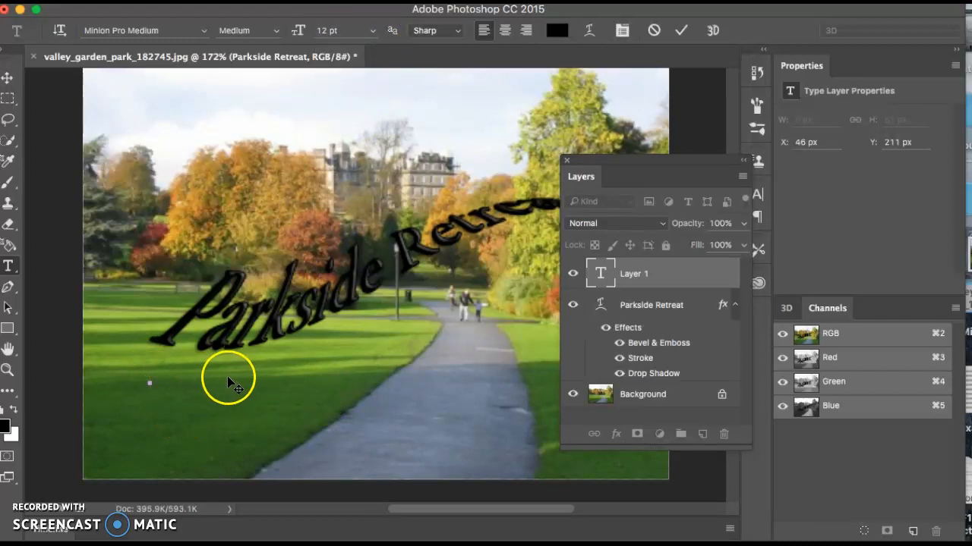
{"action": "mouse_move", "coordinate": [675, 274]}
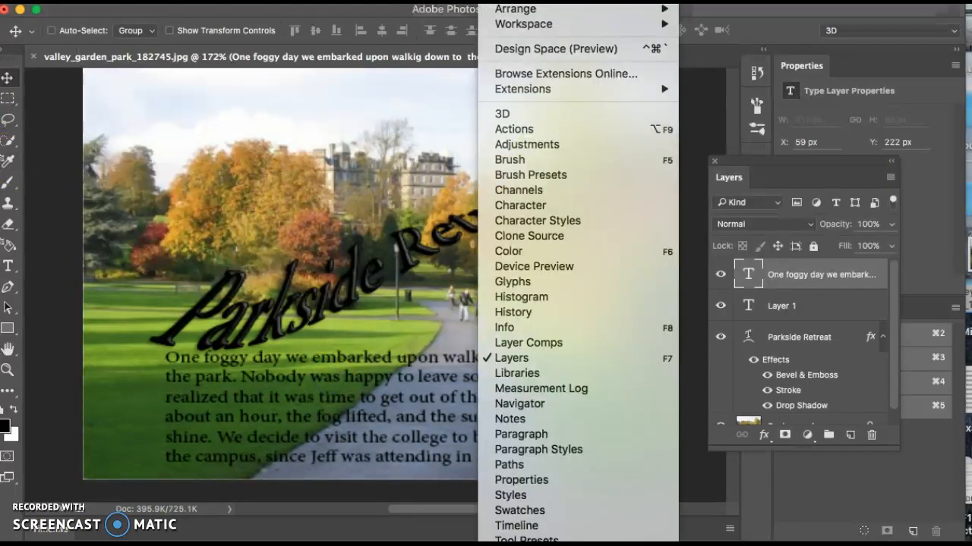
{"action": "mouse_move", "coordinate": [519, 457]}
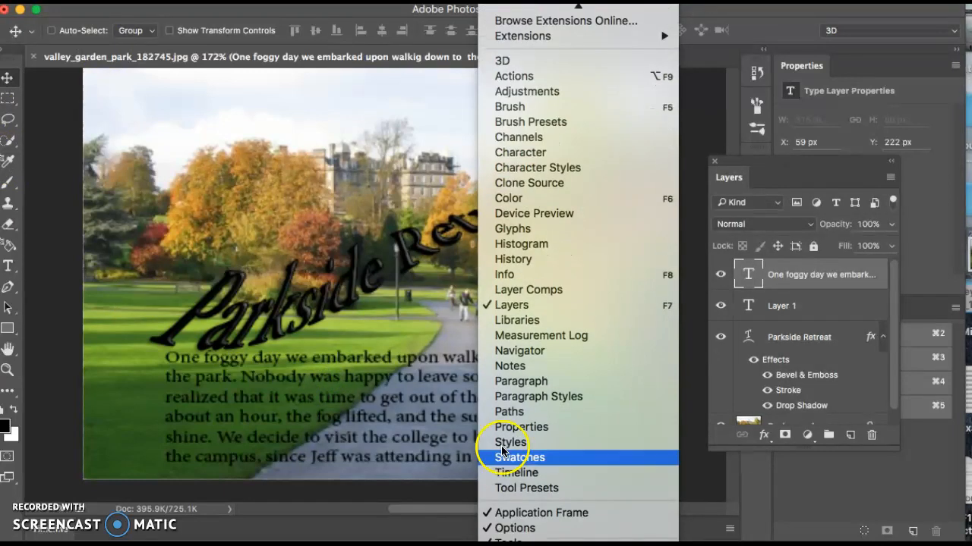
Step: Open the Paragraph Styles panel and create Paragraph Style 1
{"action": "left_click", "coordinate": [538, 397]}
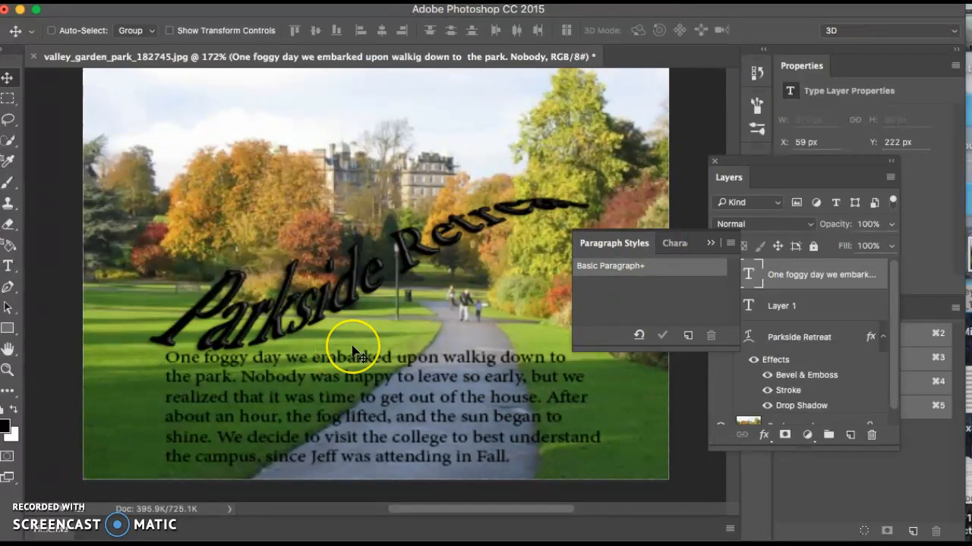
{"action": "mouse_move", "coordinate": [391, 353]}
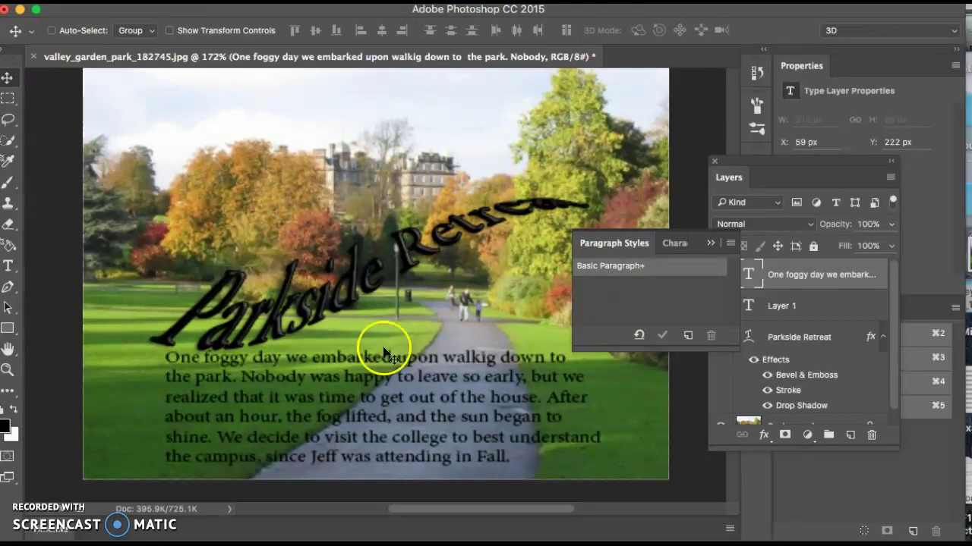
{"action": "mouse_move", "coordinate": [729, 243]}
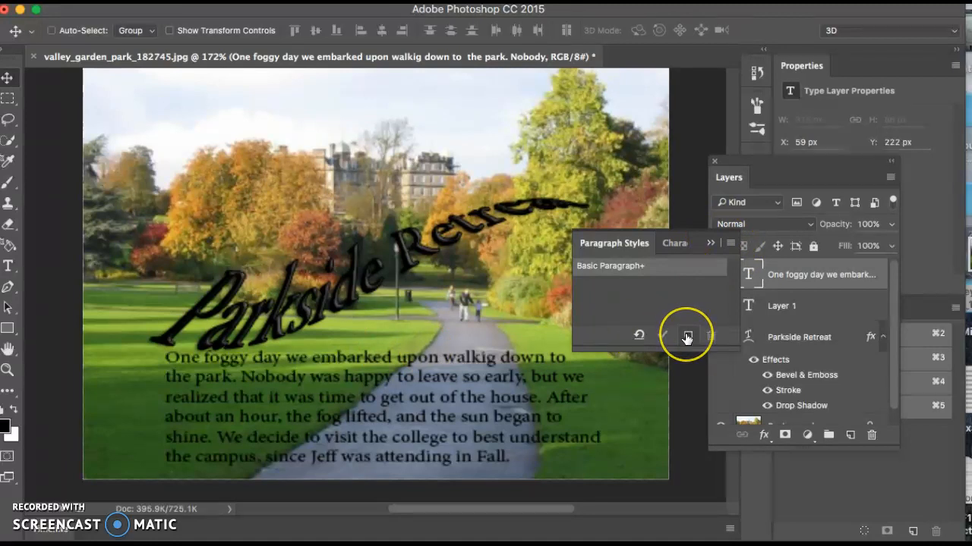
{"action": "mouse_move", "coordinate": [687, 336]}
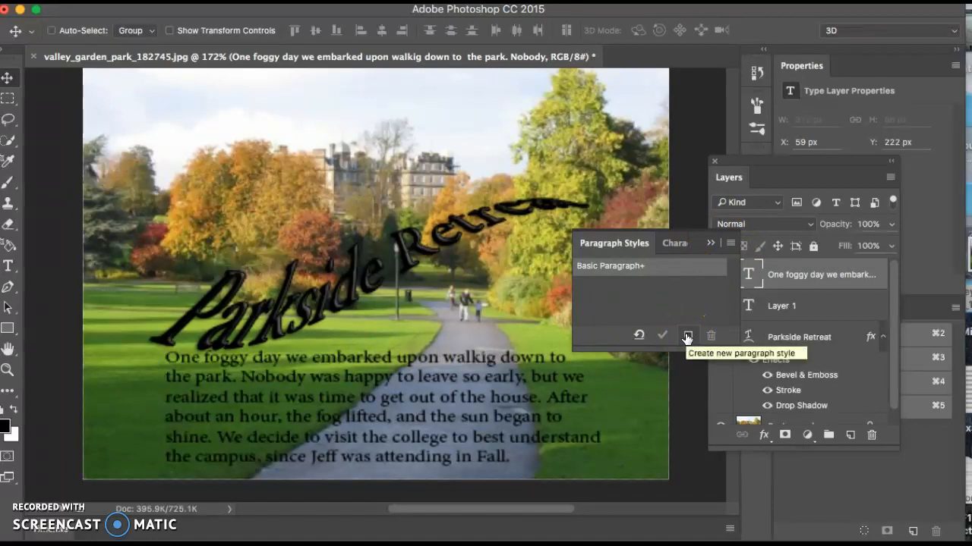
{"action": "left_click", "coordinate": [687, 335]}
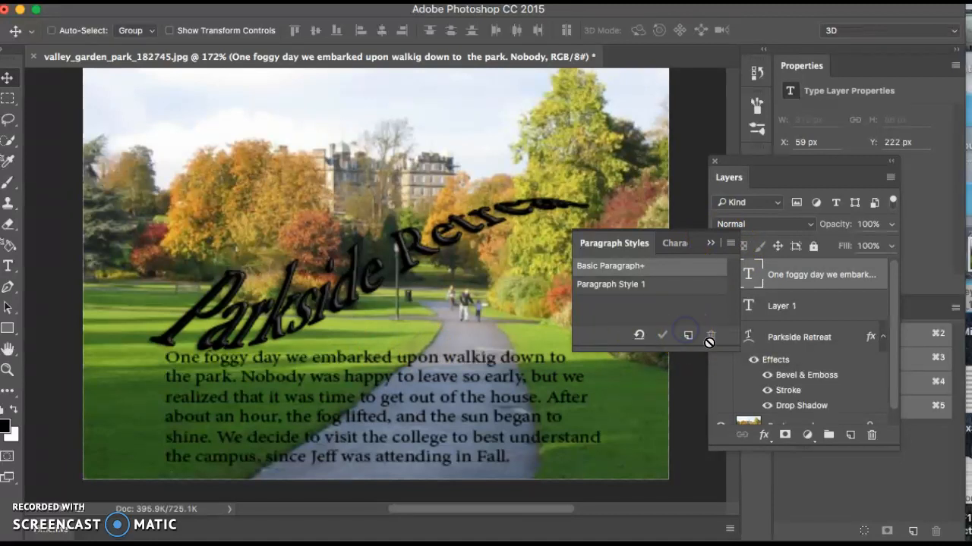
{"action": "mouse_move", "coordinate": [634, 293]}
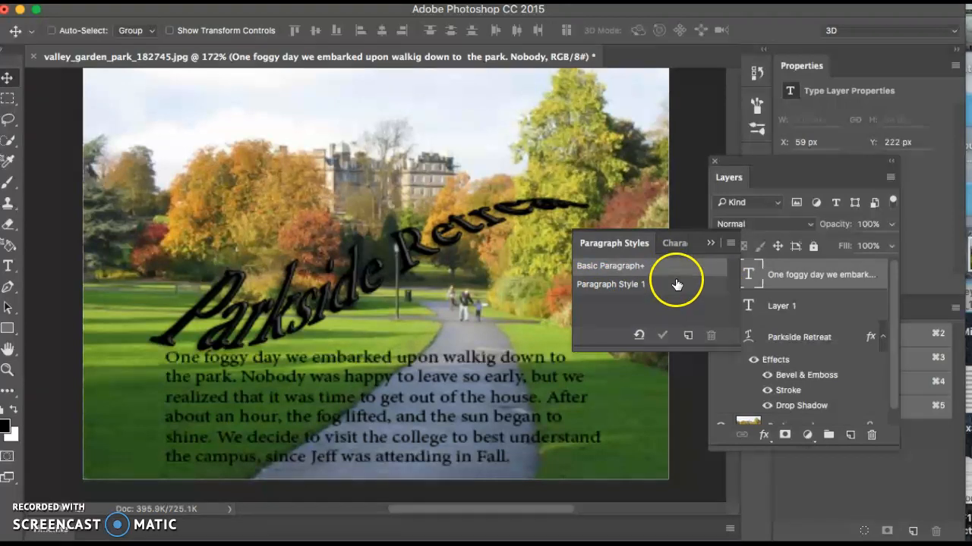
Step: Name the new paragraph style 'Style 1' and set its font size to 10 pt
{"action": "double_click", "coordinate": [610, 284]}
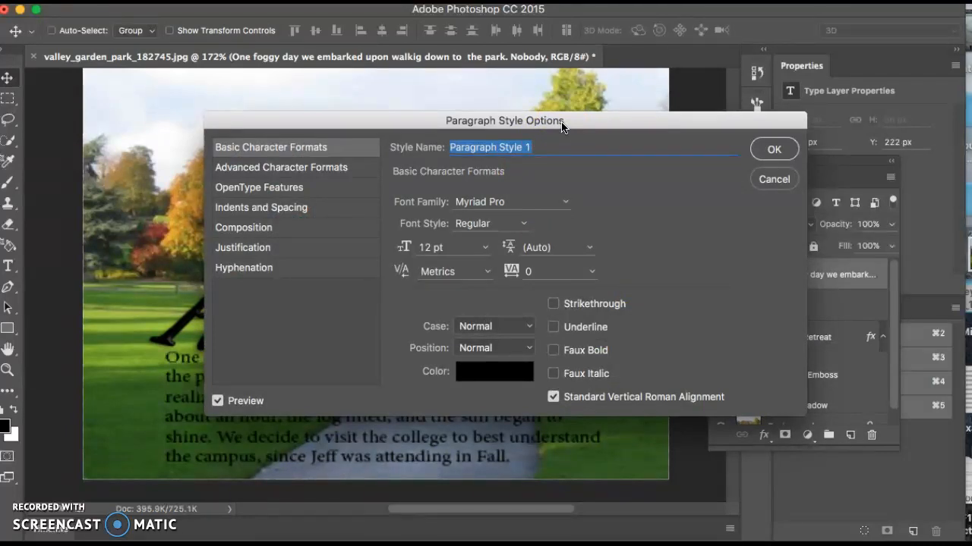
{"action": "type", "text": "S"}
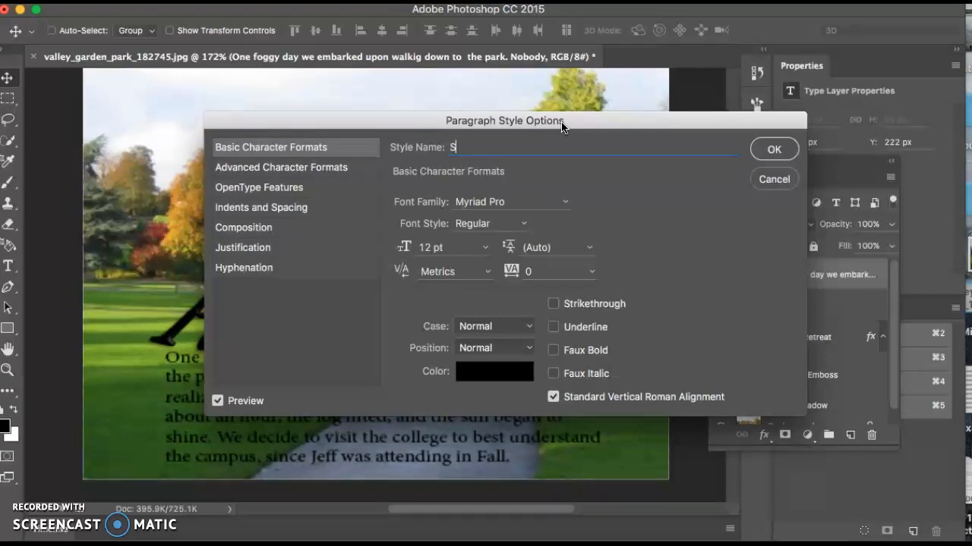
{"action": "type", "text": "tyle 1"}
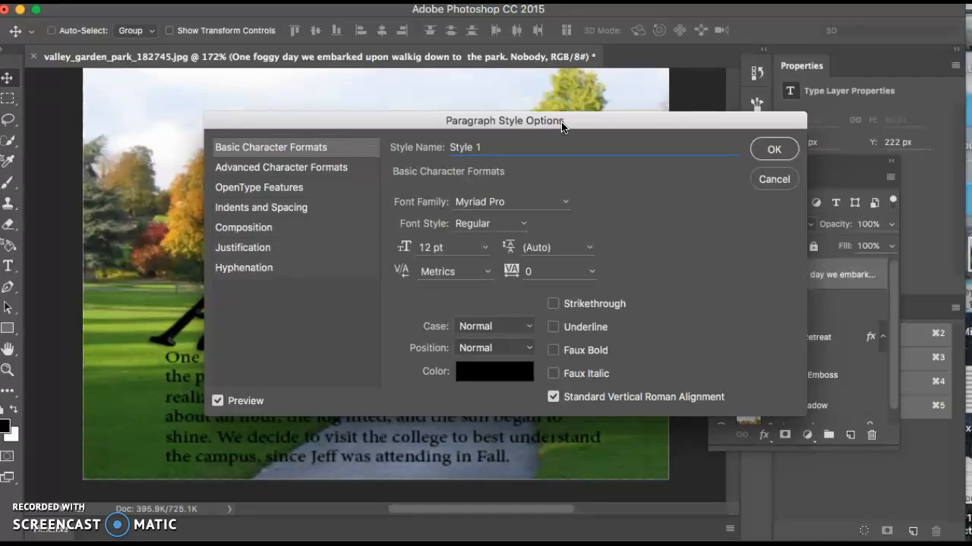
{"action": "mouse_move", "coordinate": [492, 249]}
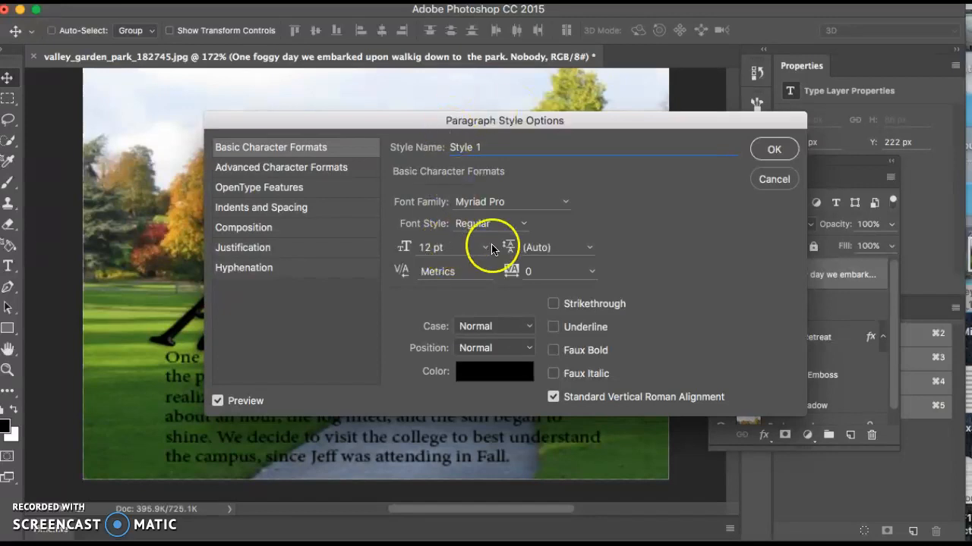
{"action": "left_click", "coordinate": [487, 248]}
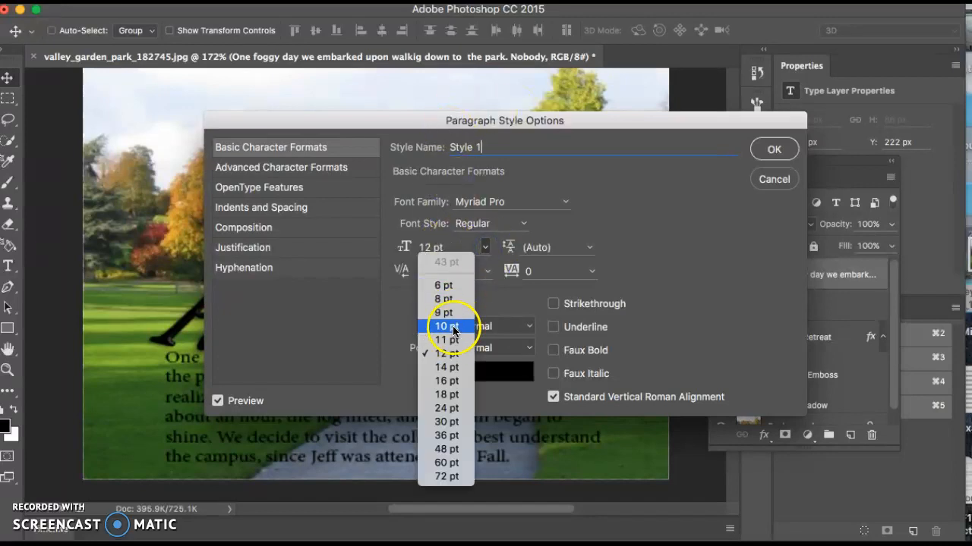
{"action": "left_click", "coordinate": [446, 326]}
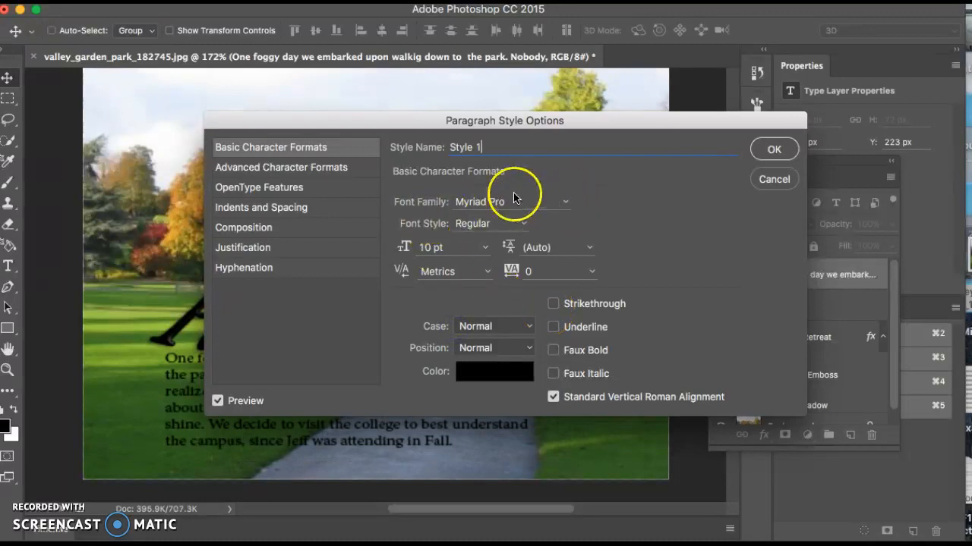
Step: Set Style 1 to Lucida Handwriting with 14 pt leading, optical kerning and faux italic
{"action": "left_click", "coordinate": [564, 201]}
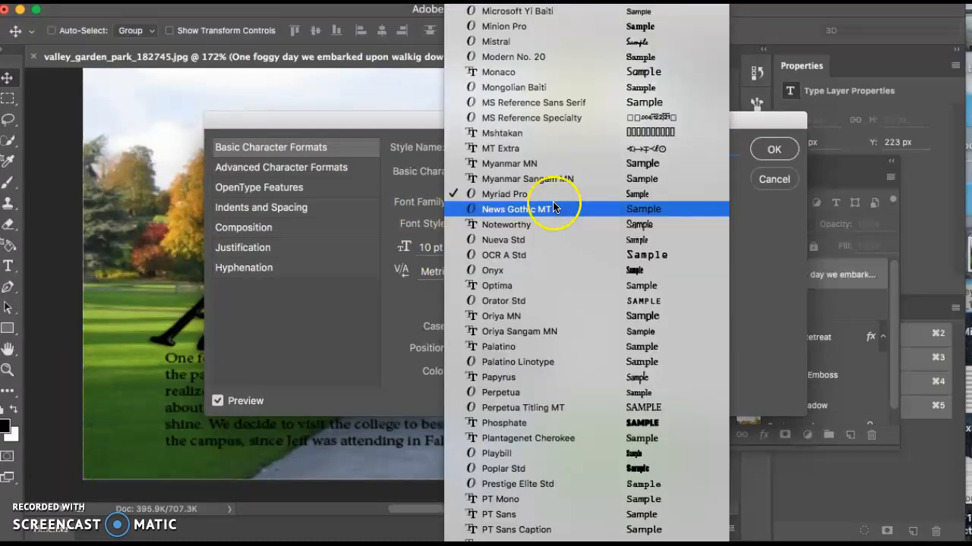
{"action": "scroll", "scroll_direction": "up", "scroll_amount": 3}
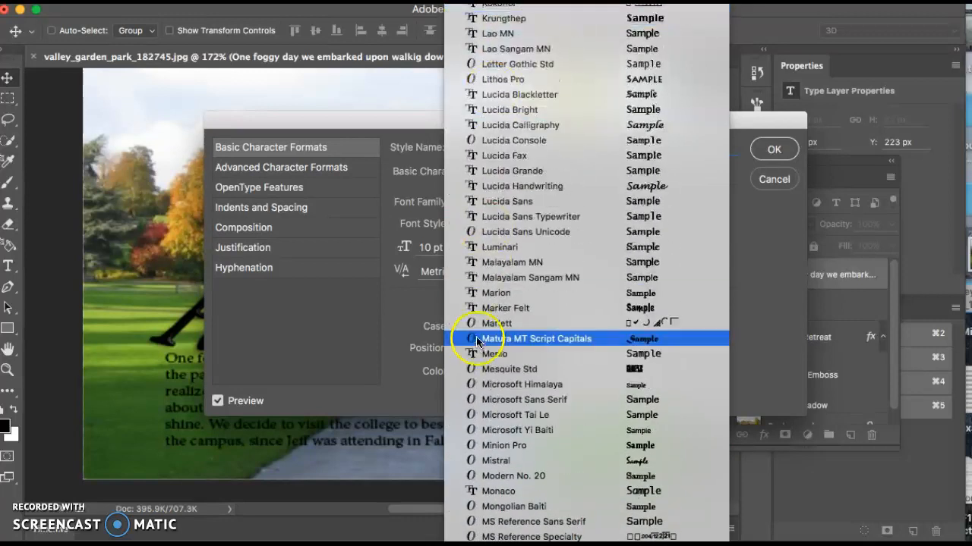
{"action": "left_click", "coordinate": [522, 186]}
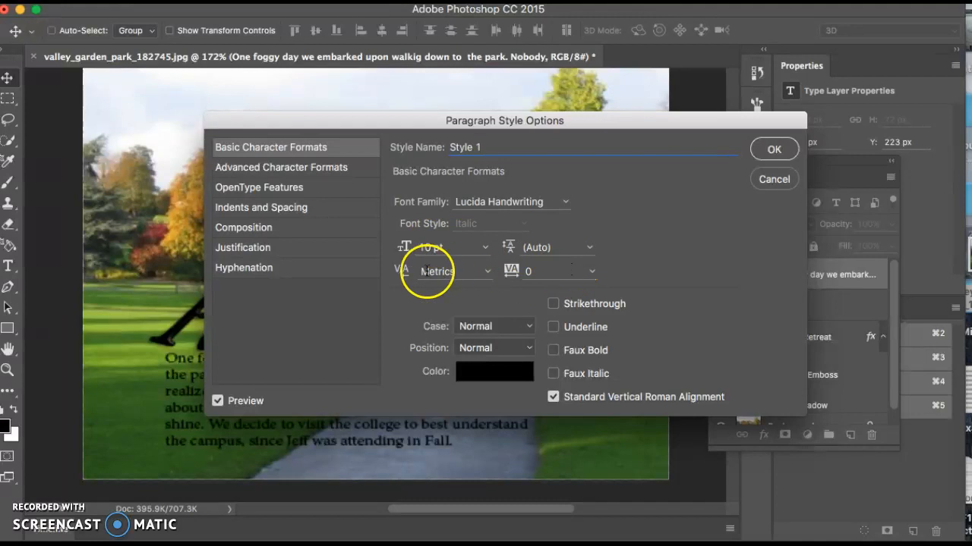
{"action": "mouse_move", "coordinate": [588, 247]}
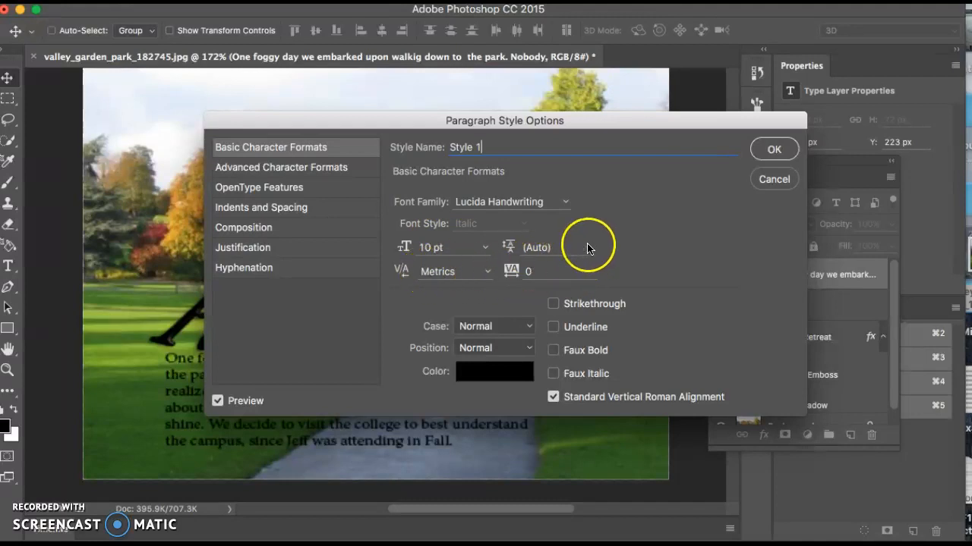
{"action": "left_click", "coordinate": [588, 247]}
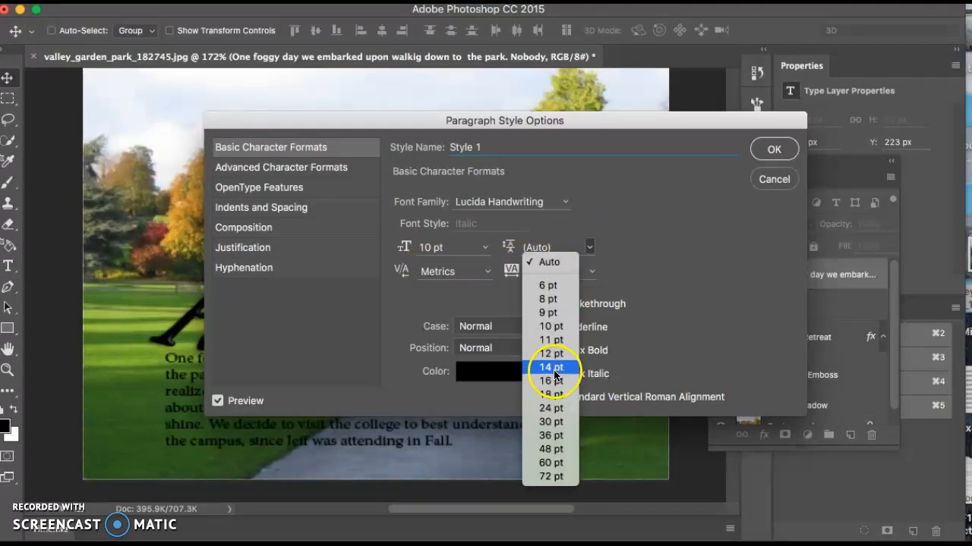
{"action": "left_click", "coordinate": [548, 367]}
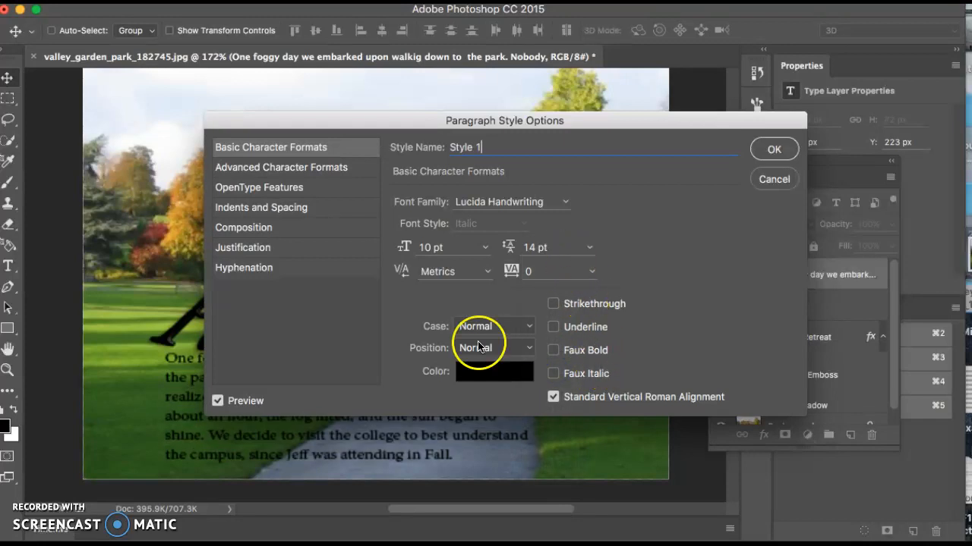
{"action": "left_click", "coordinate": [484, 271]}
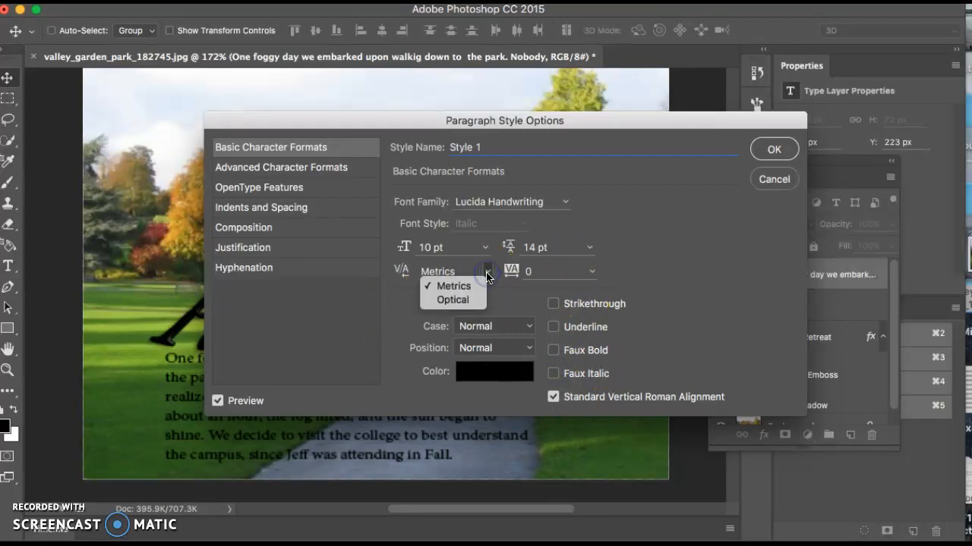
{"action": "left_click", "coordinate": [453, 300]}
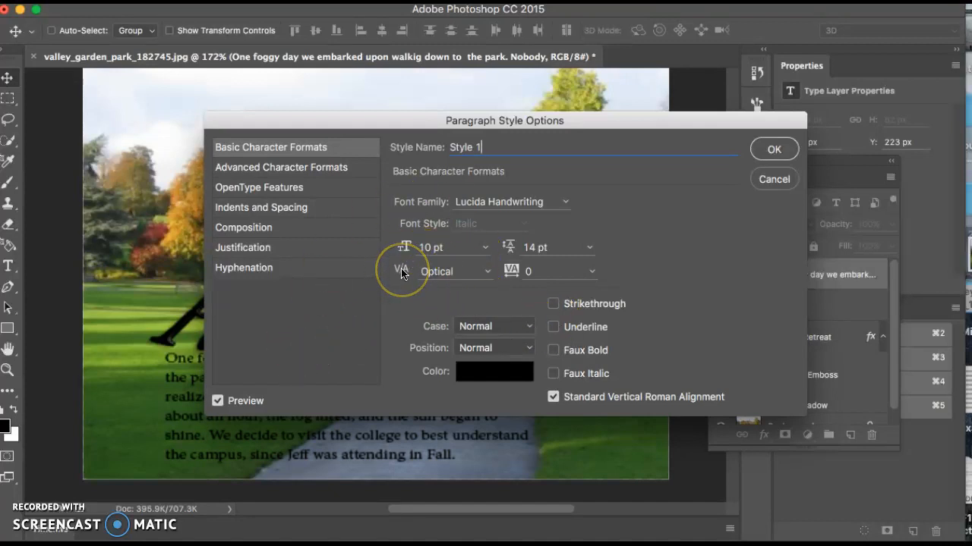
{"action": "mouse_move", "coordinate": [296, 326]}
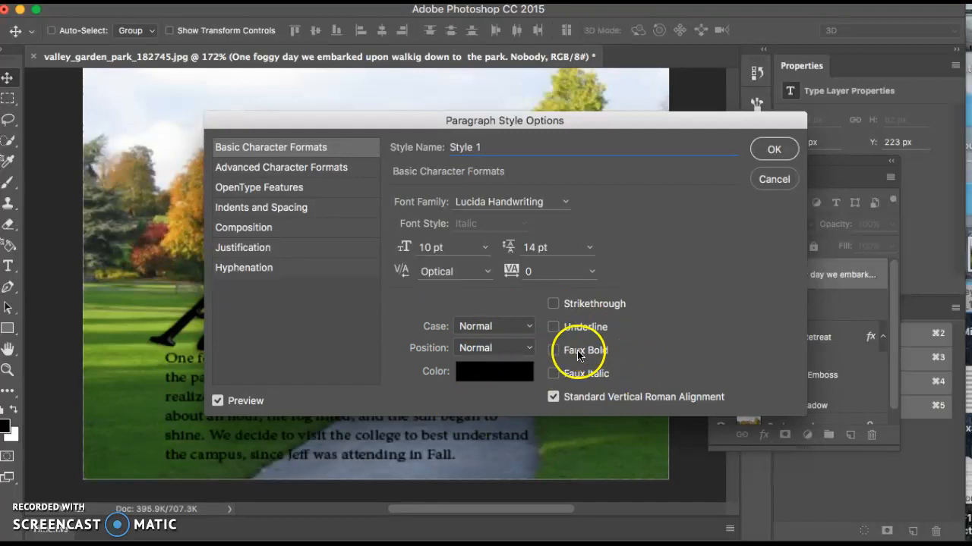
{"action": "left_click", "coordinate": [553, 350]}
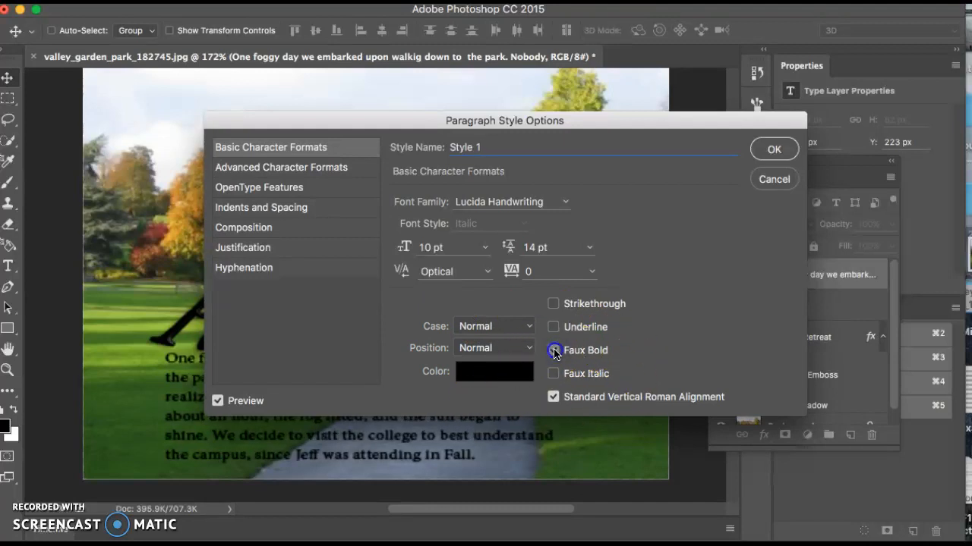
{"action": "left_click", "coordinate": [553, 373]}
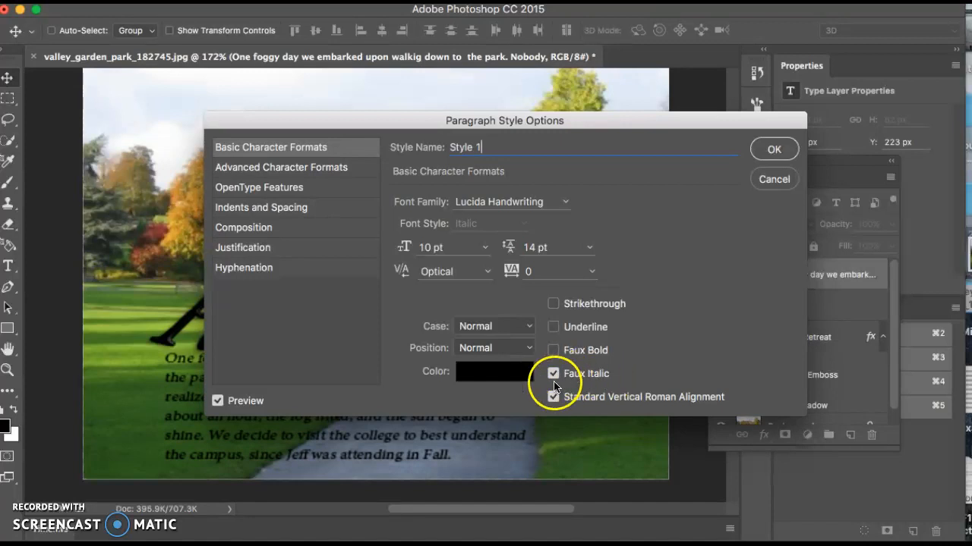
{"action": "left_click", "coordinate": [280, 167]}
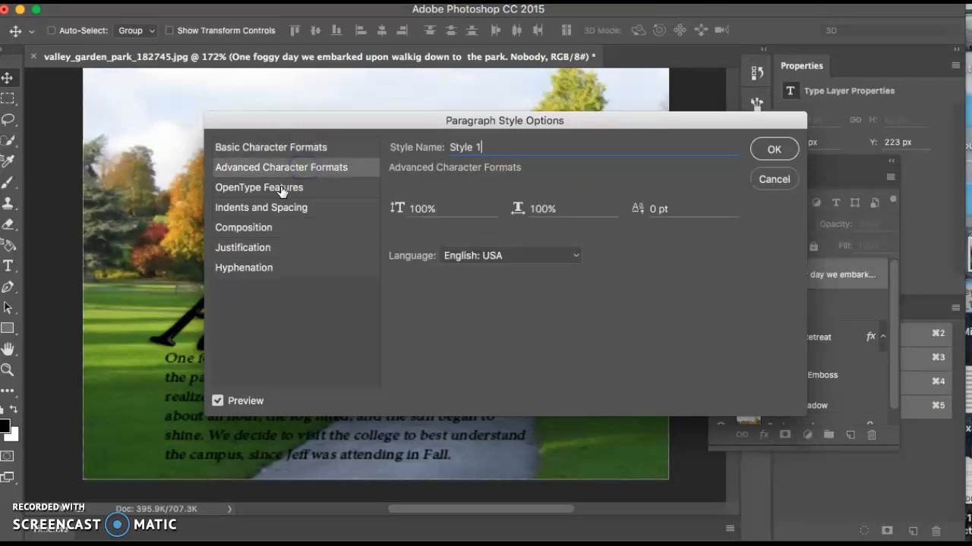
Step: Review Style 1's Indents and Spacing and Justification pages, then confirm the style
{"action": "left_click", "coordinate": [260, 207]}
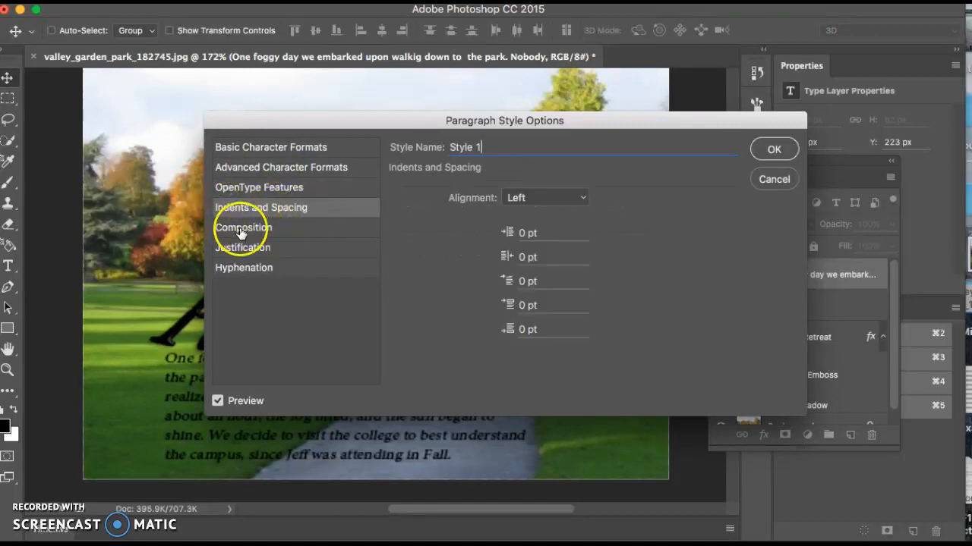
{"action": "left_click", "coordinate": [242, 247]}
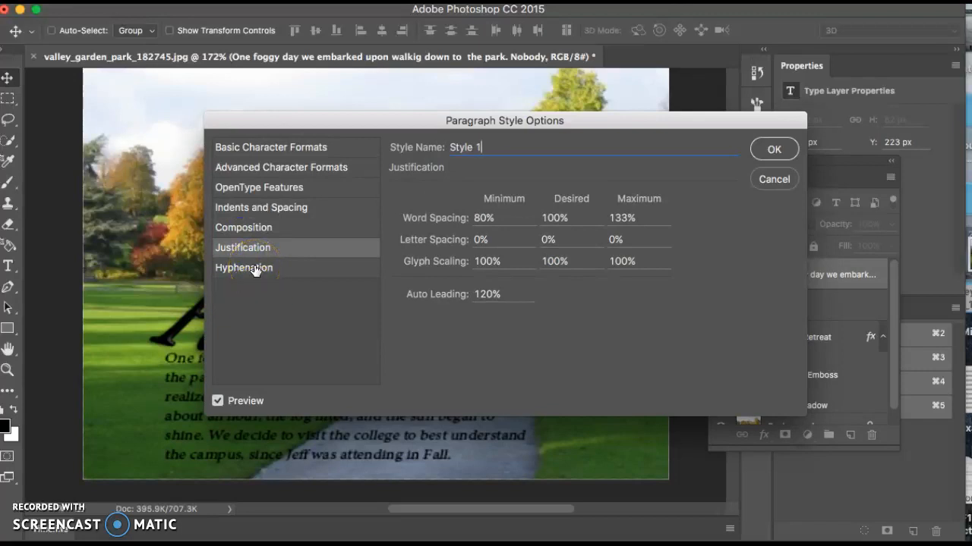
{"action": "left_click", "coordinate": [271, 147]}
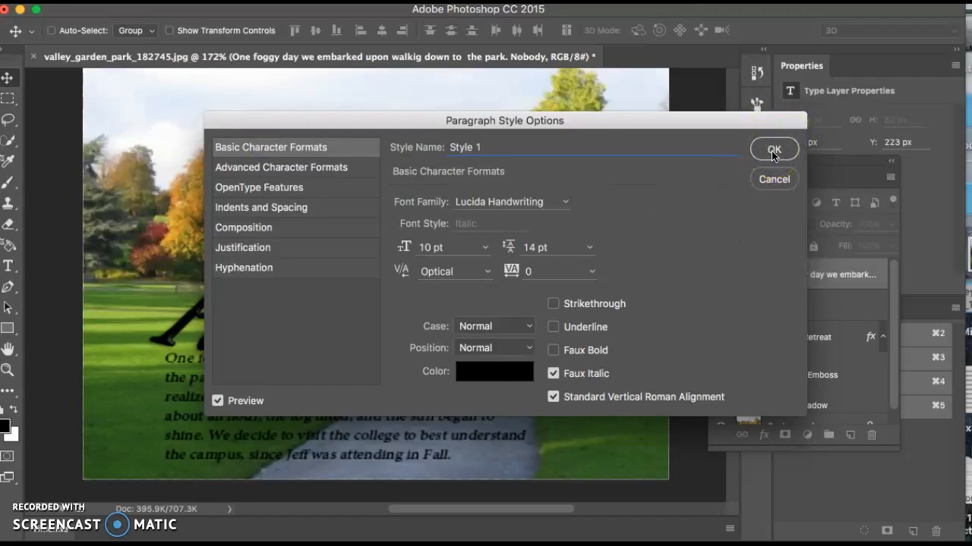
{"action": "left_click", "coordinate": [774, 149]}
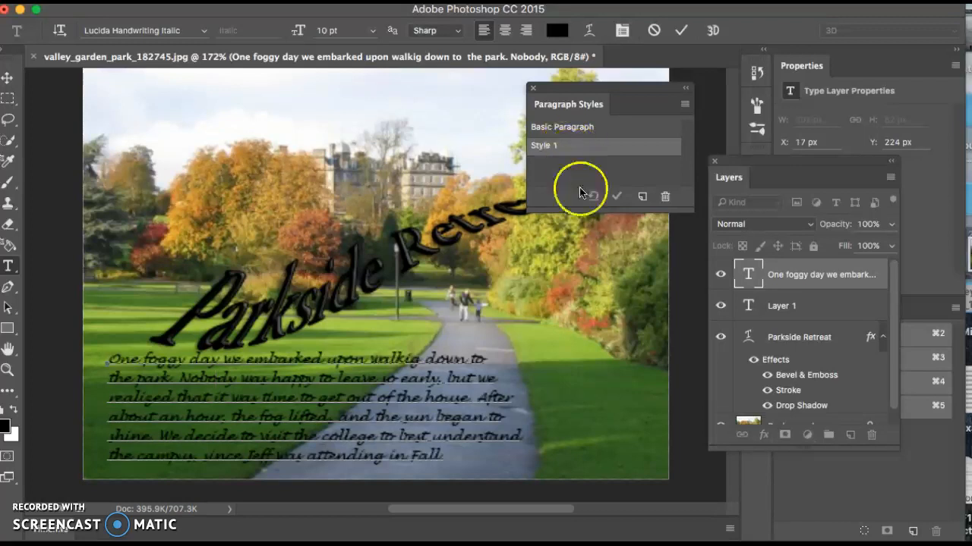
{"action": "mouse_move", "coordinate": [596, 202]}
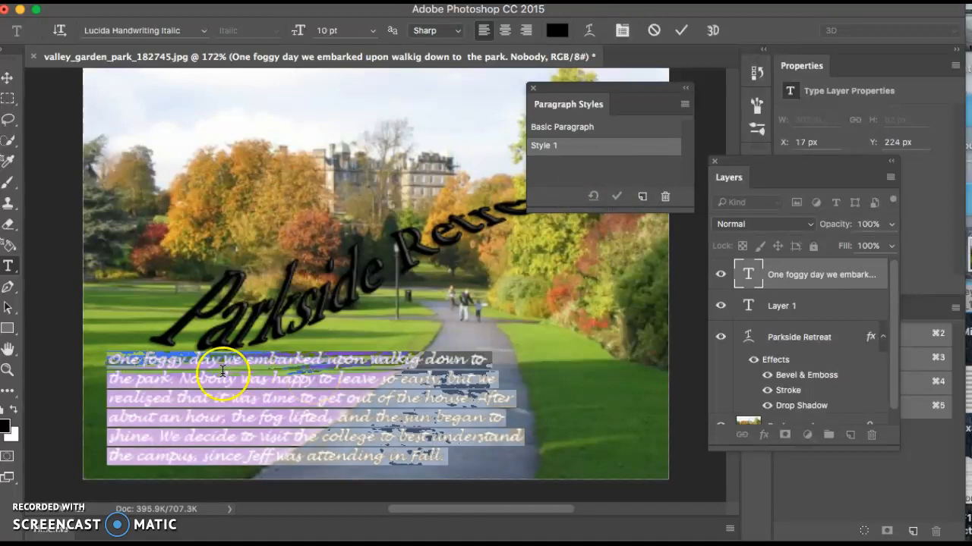
Step: Apply Style 1 to the paragraph below the title, then reopen and close its options unchanged
{"action": "left_click", "coordinate": [499, 183]}
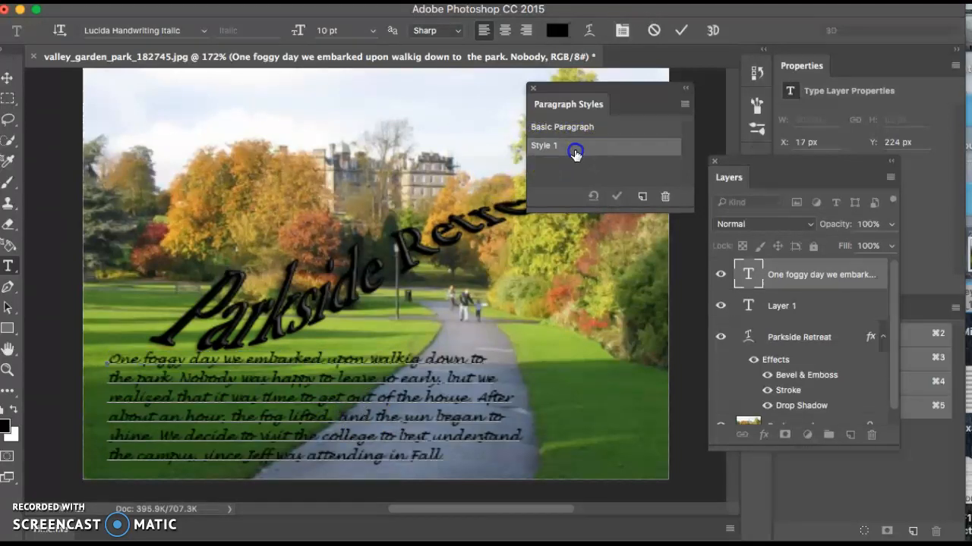
{"action": "double_click", "coordinate": [544, 145]}
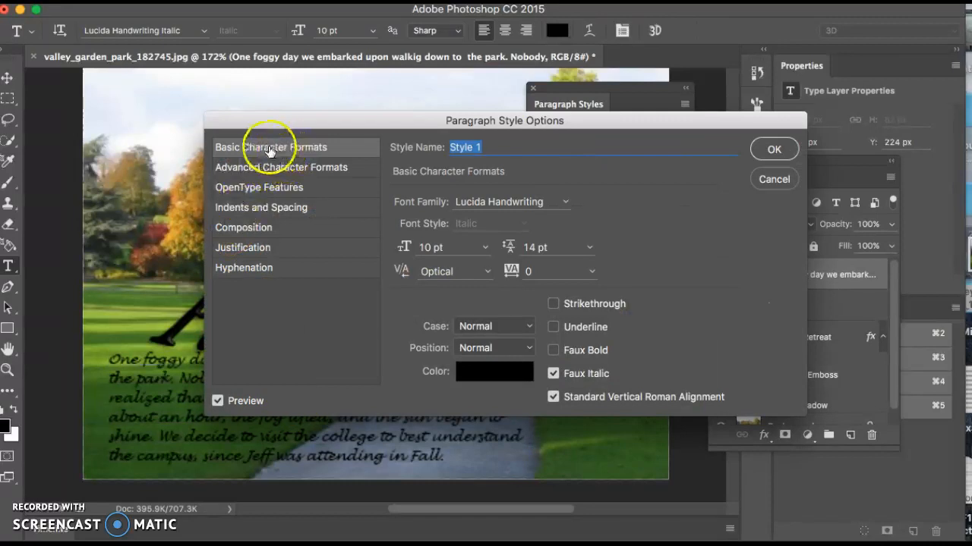
{"action": "mouse_move", "coordinate": [472, 306]}
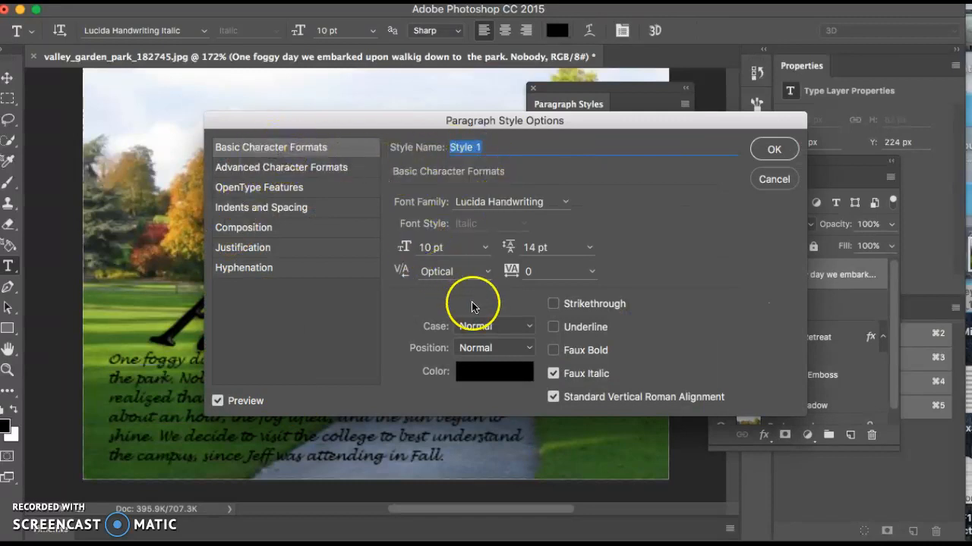
{"action": "left_click", "coordinate": [774, 149]}
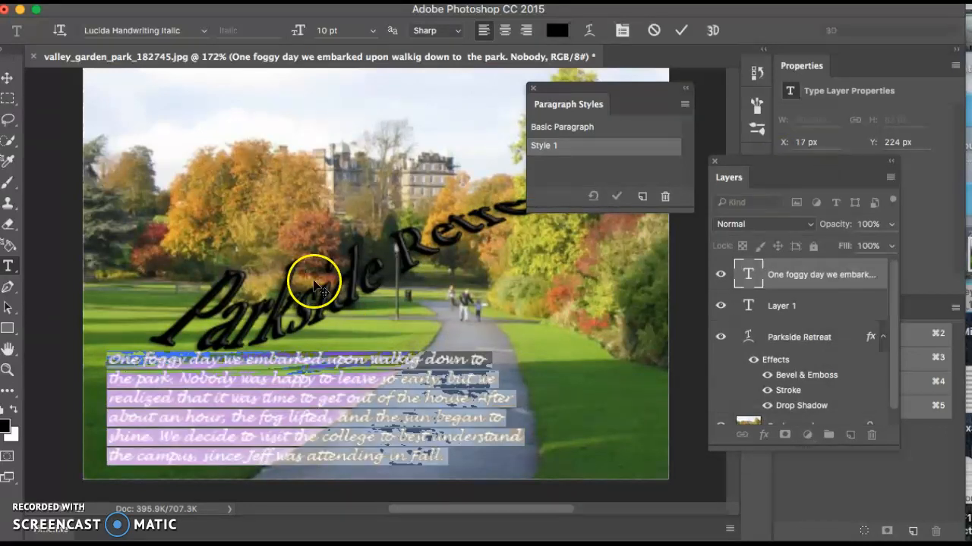
{"action": "mouse_move", "coordinate": [106, 110]}
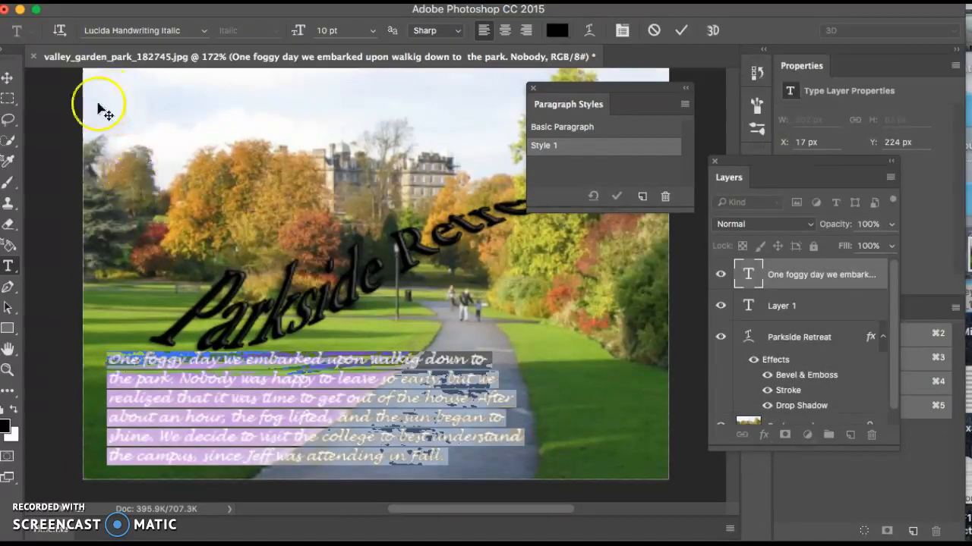
Step: Commit the styled text and paste the paragraph into a new text box over the upper-left sky
{"action": "left_click", "coordinate": [8, 78]}
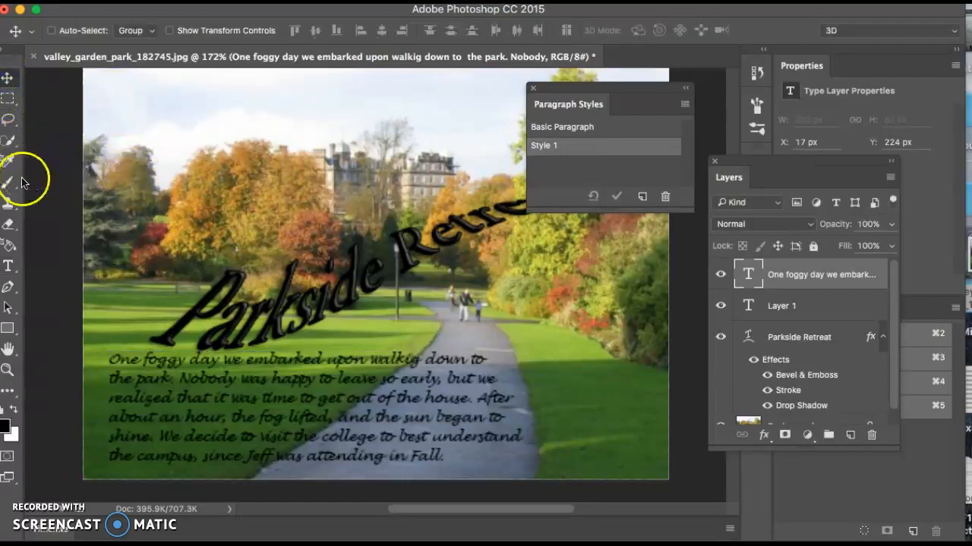
{"action": "left_click", "coordinate": [10, 266]}
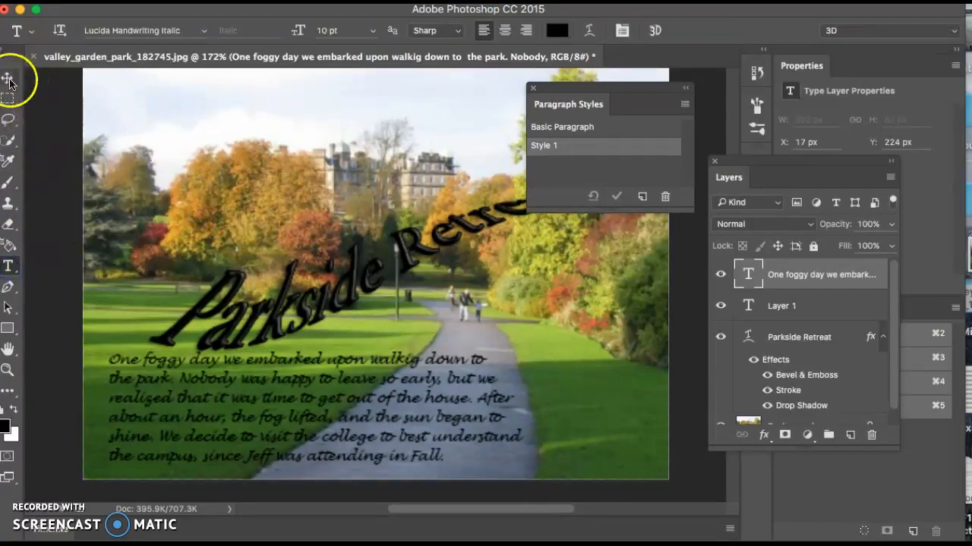
{"action": "mouse_move", "coordinate": [34, 249]}
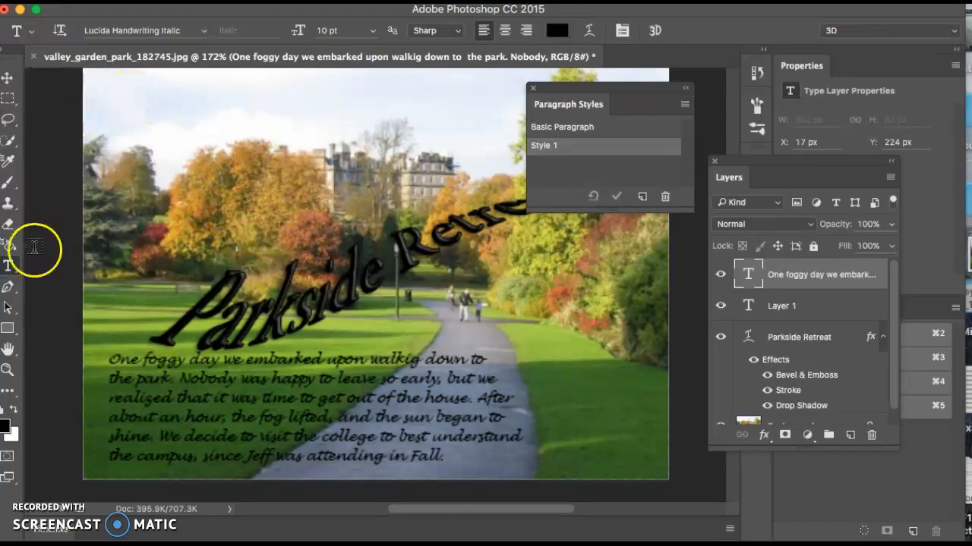
{"action": "mouse_move", "coordinate": [11, 266]}
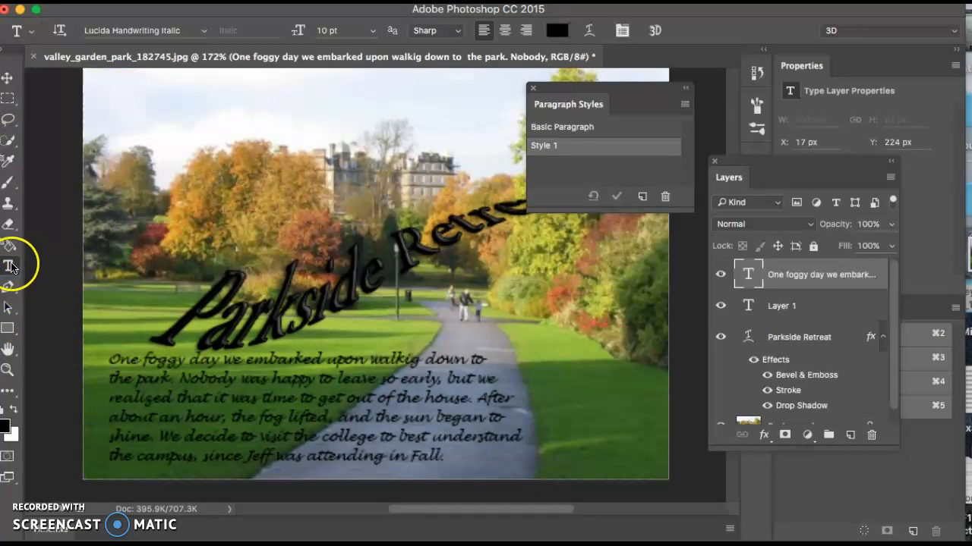
{"action": "left_click_drag", "start_coordinate": [118, 97], "coordinate": [427, 241]}
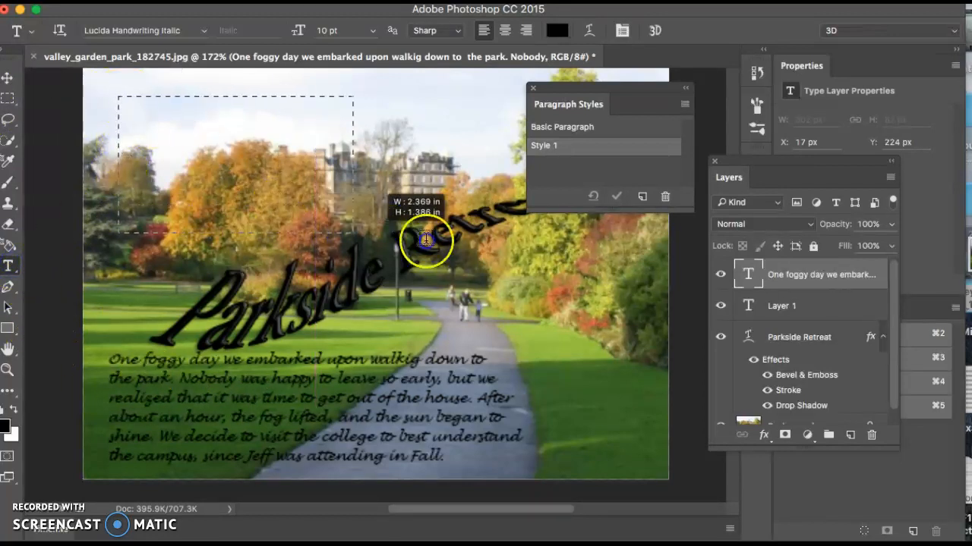
{"action": "left_click_drag", "start_coordinate": [117, 97], "coordinate": [452, 249]}
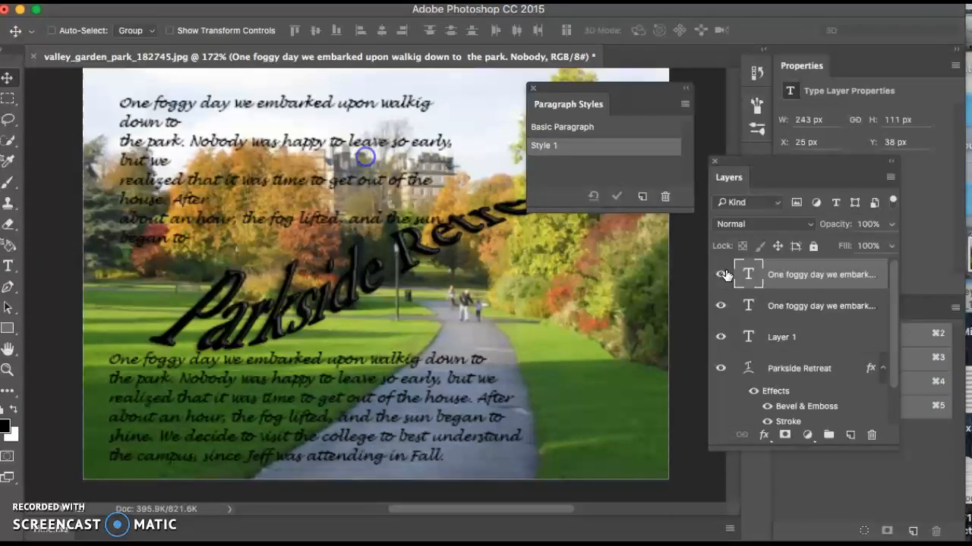
{"action": "left_click", "coordinate": [719, 274]}
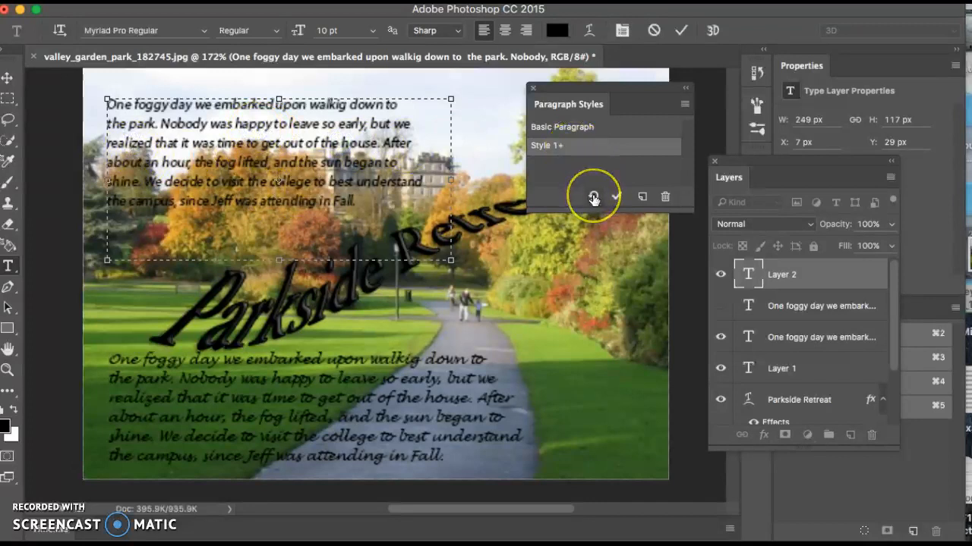
{"action": "mouse_move", "coordinate": [593, 197]}
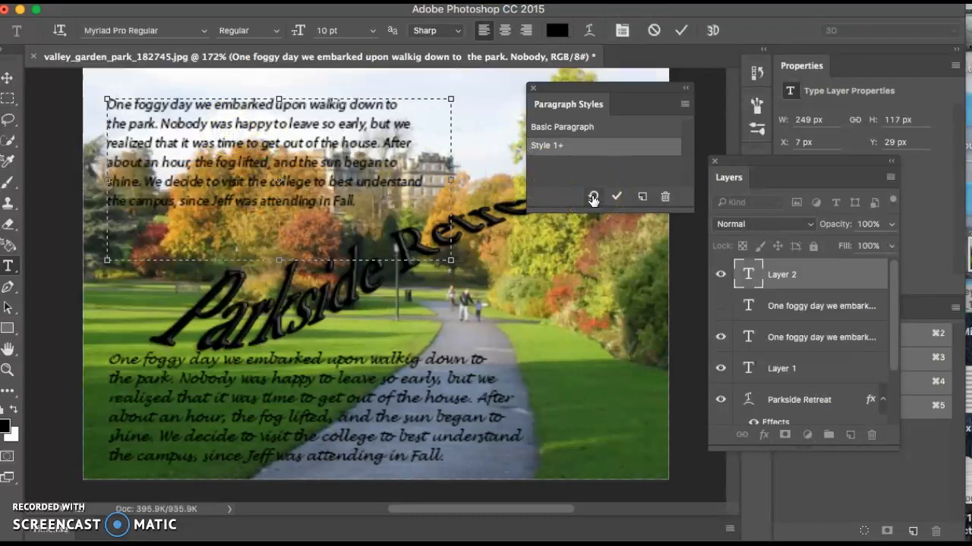
Step: Clear overrides on the top paragraph so it fully uses Style 1's Lucida Handwriting italic
{"action": "left_click", "coordinate": [546, 145]}
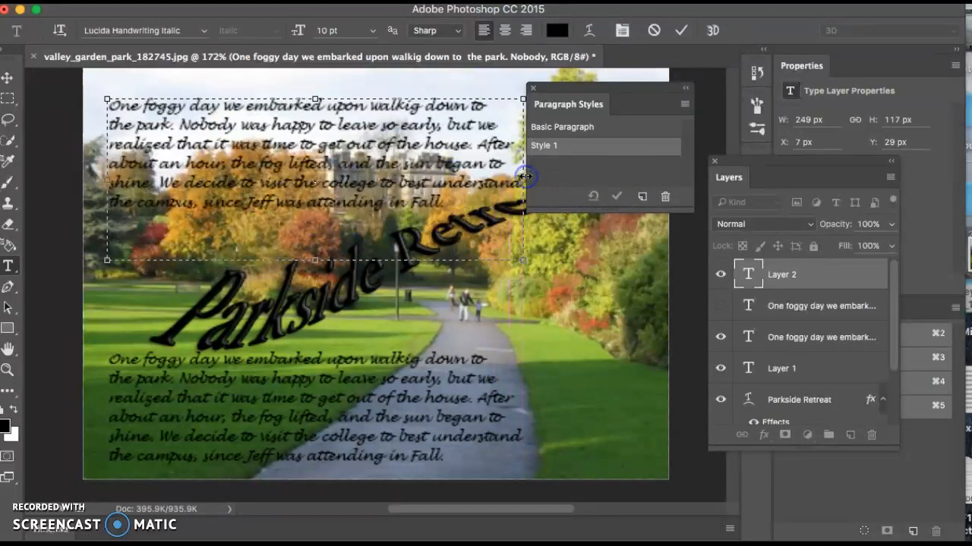
{"action": "mouse_move", "coordinate": [334, 254]}
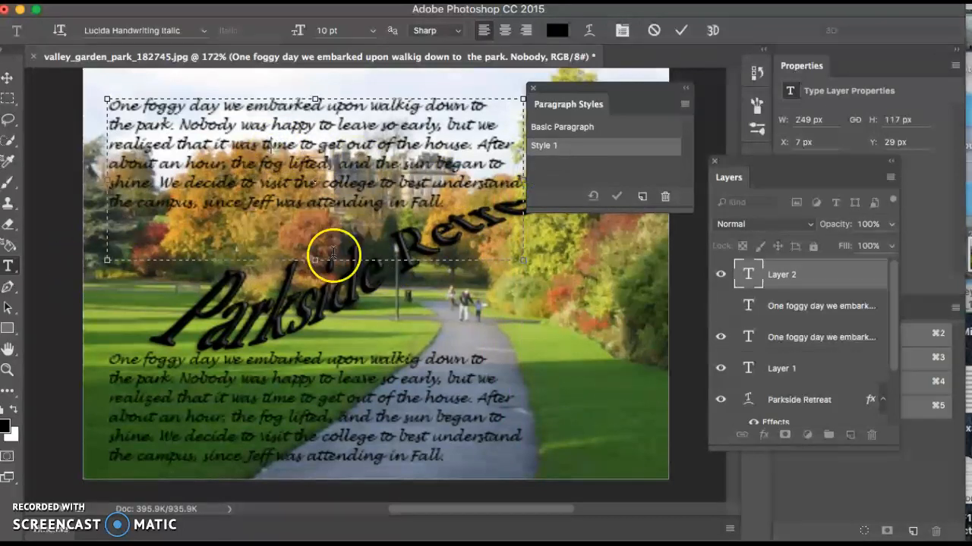